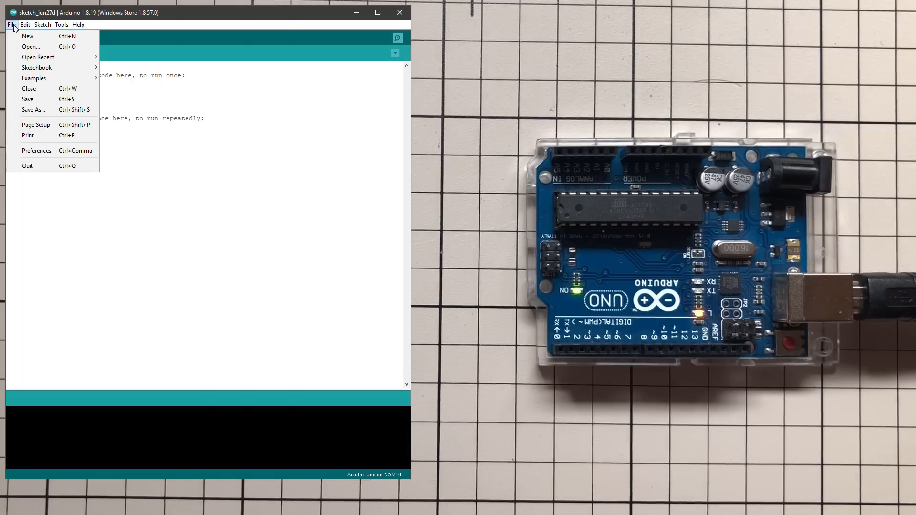
Step: Load the 01.Basics Blink example from the File > Examples menu
left_click(34, 78)
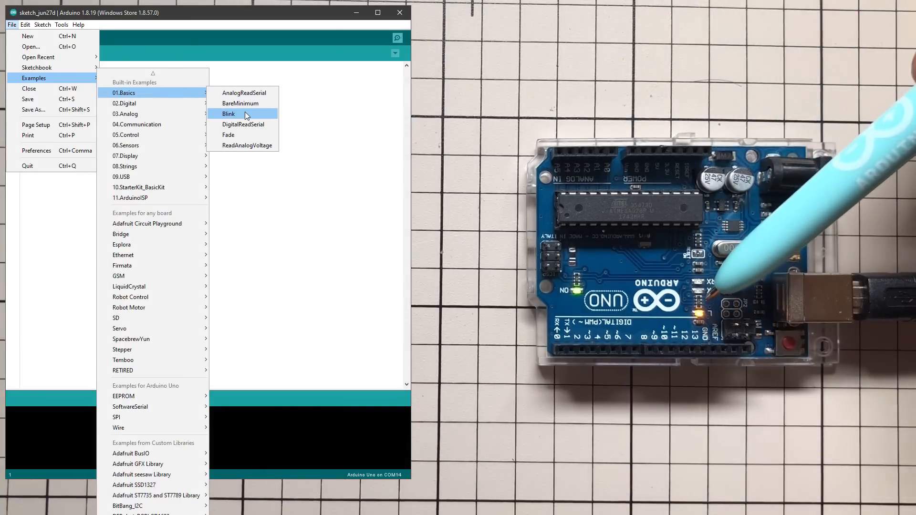
left_click(229, 114)
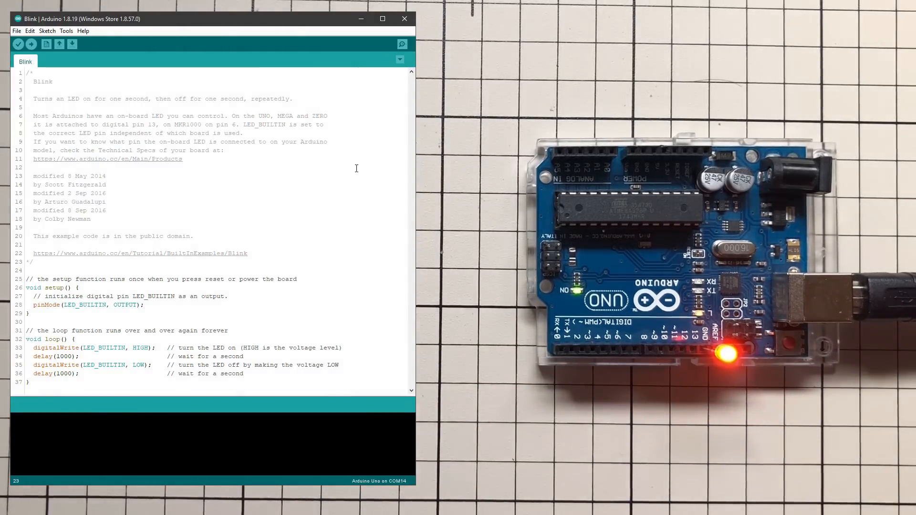
Step: Upload Blink, then rewrite it with a led_pins array for pins 2–11 as Blink1
left_click(35, 42)
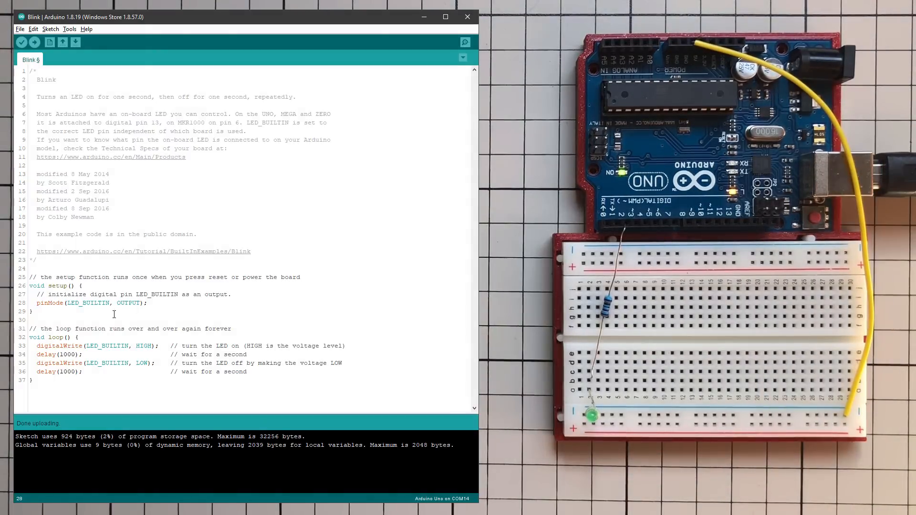
type("2")
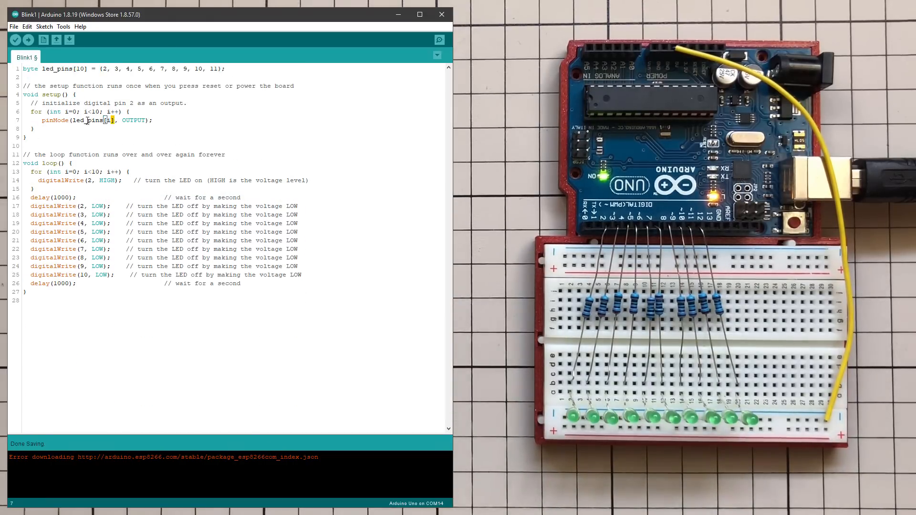
Step: Add analogRead(A0) mapping with an if/else LED loop, then upload the sketch
left_click(15, 40)
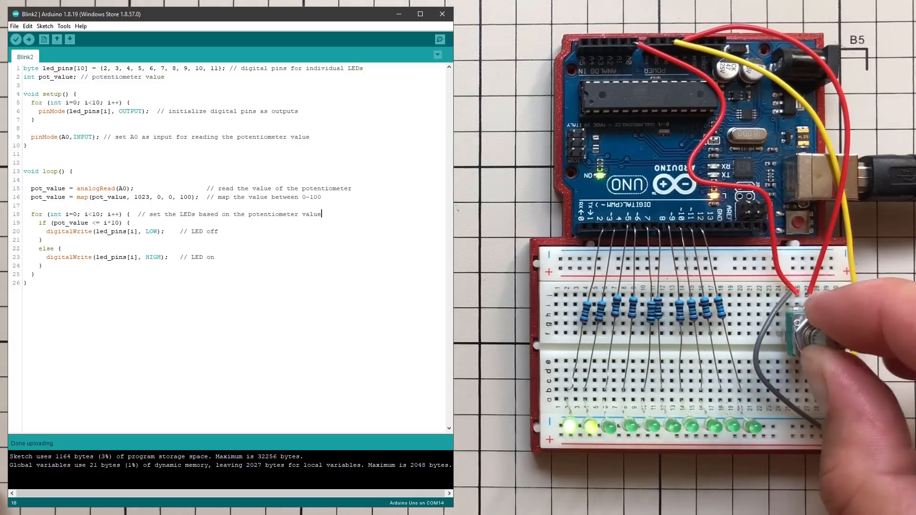
left_click(66, 26)
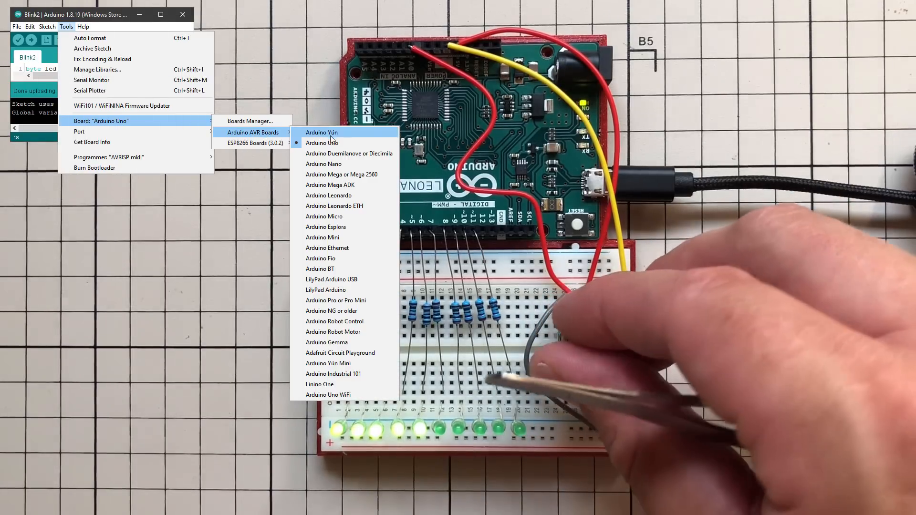
Step: Target the Arduino Leonardo board and install the HID-Project library
left_click(328, 195)
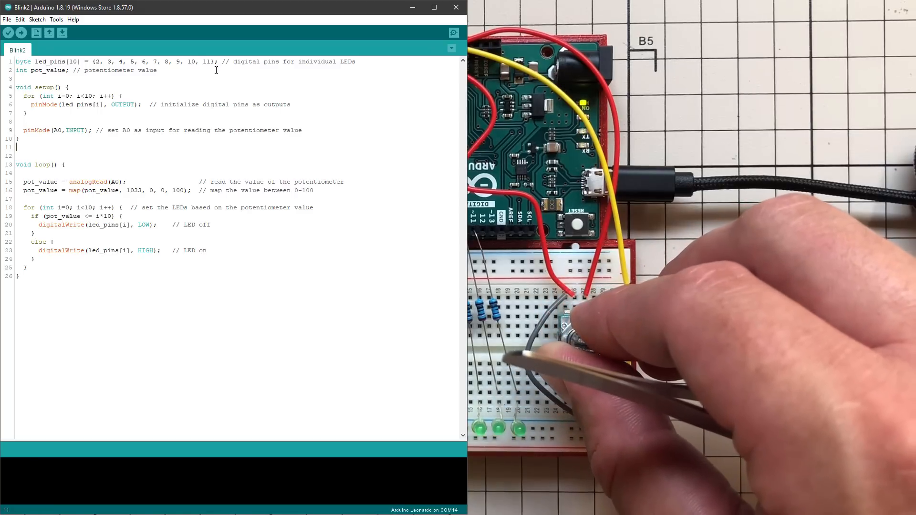
left_click(56, 19)
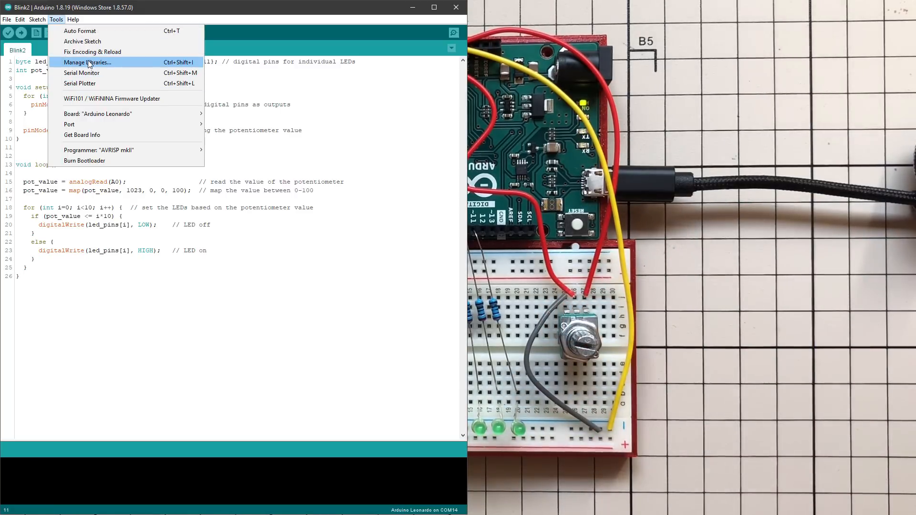
left_click(87, 62)
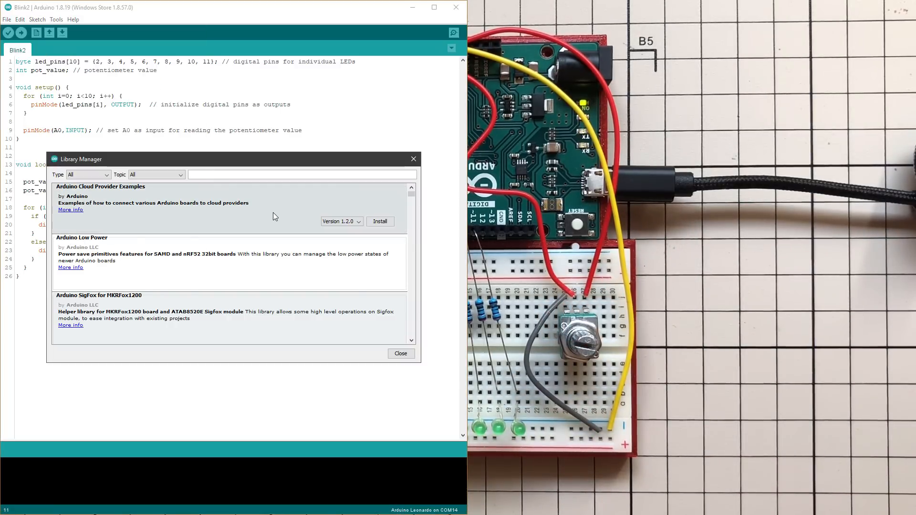
type("hid-project")
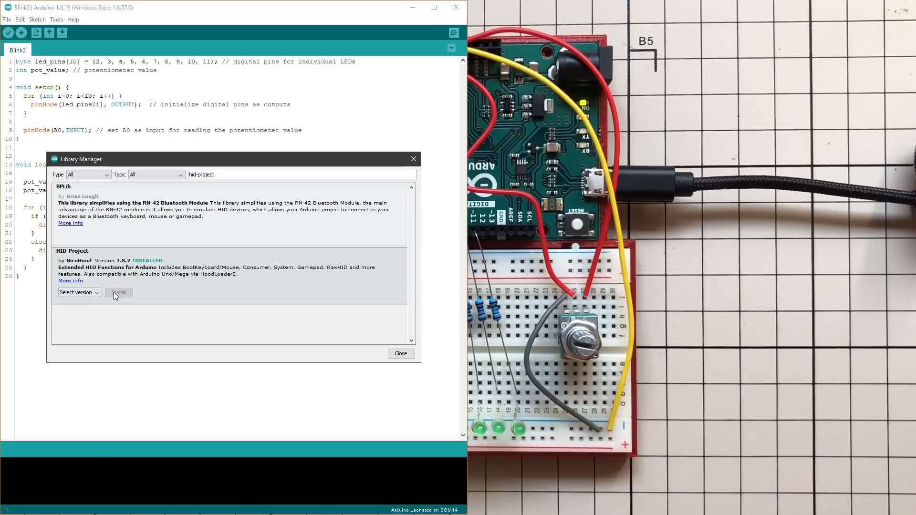
left_click(400, 354)
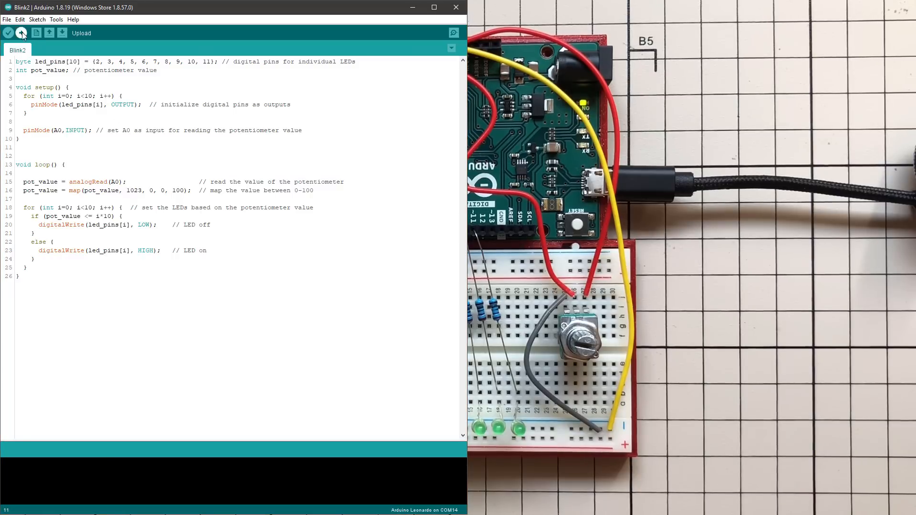
Step: Open the HID-Project Consumer example and its Consumer API wiki page
left_click(7, 19)
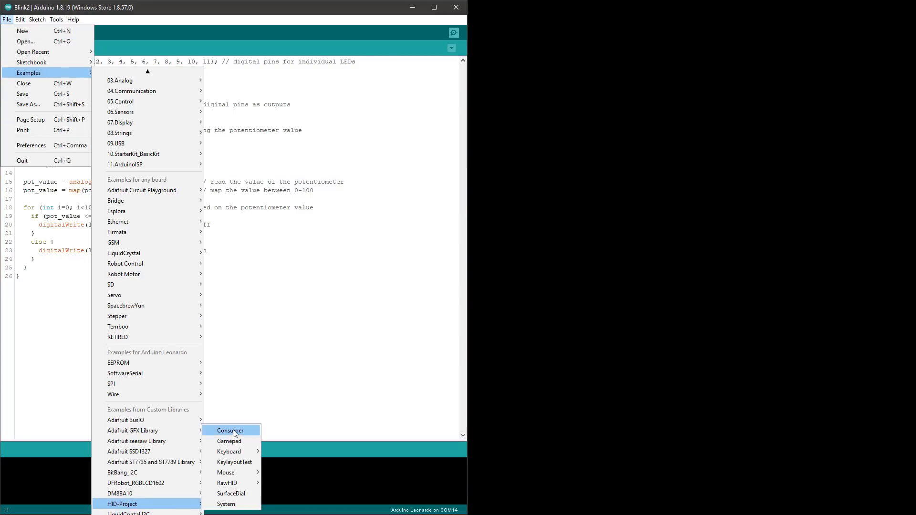
left_click(230, 430)
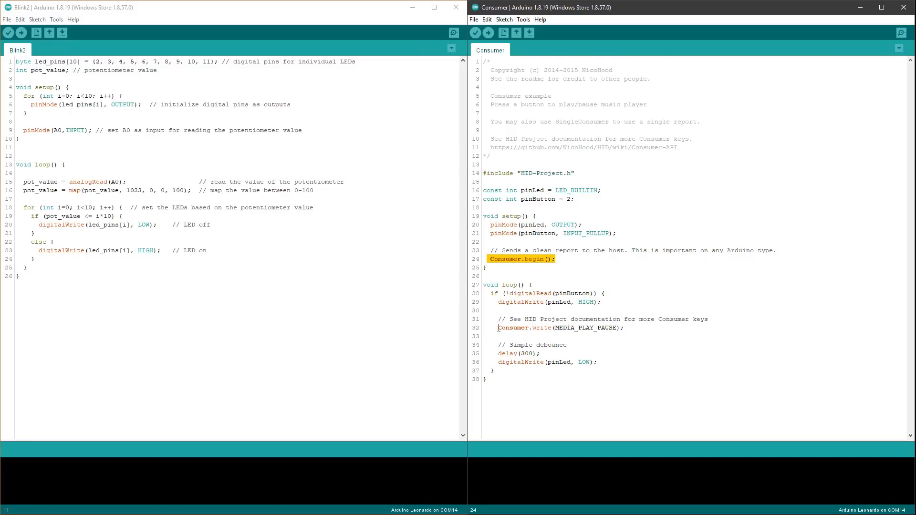
left_click(560, 328)
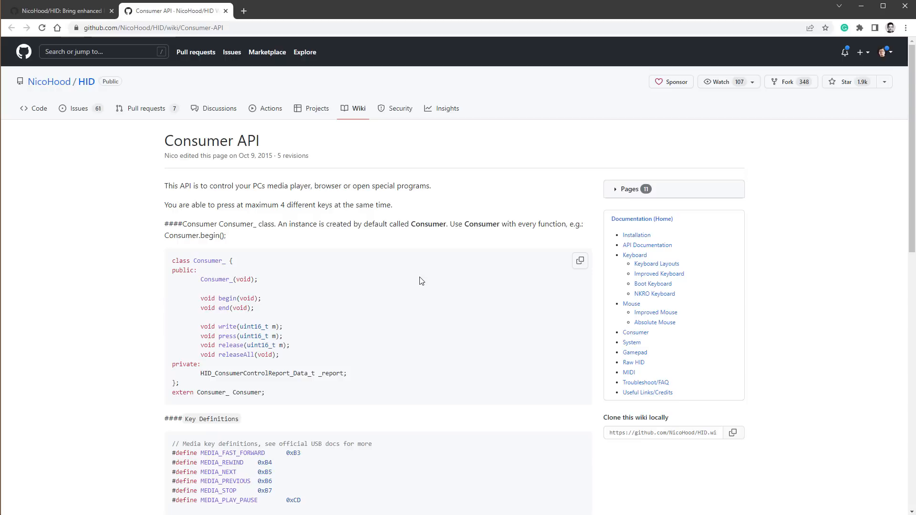
Step: Scroll the wiki to Key Definitions and select MEDIA_VOLUME_UP
scroll("down", 3)
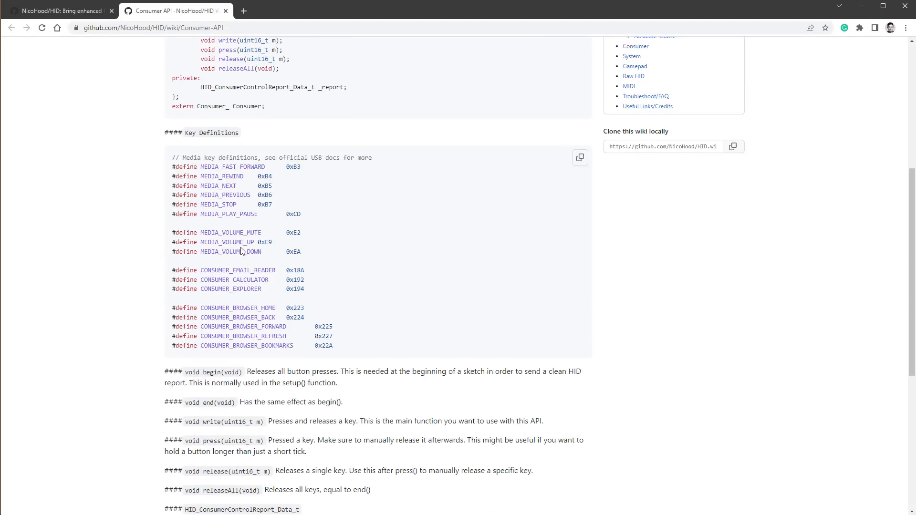
double_click(226, 242)
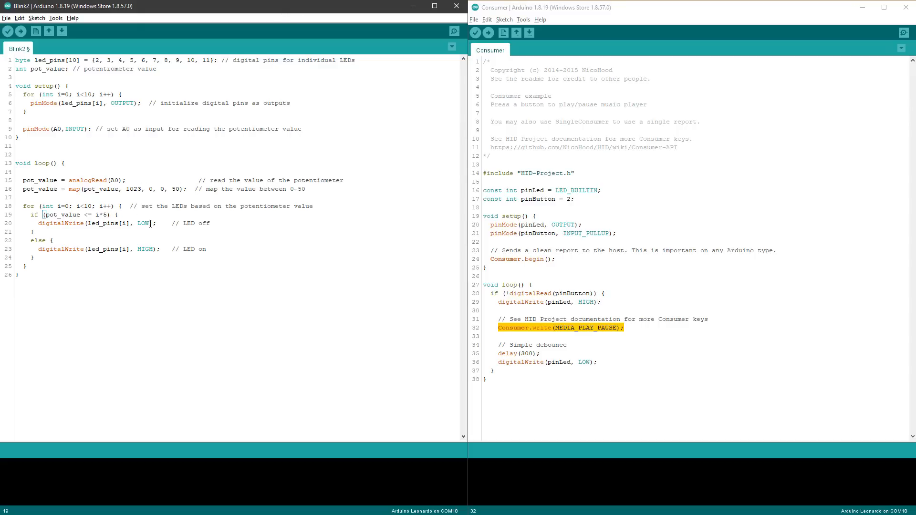
Step: Add the #include "HID-Project.h" line and an int old_volume = 0 variable
type("#include \"HID-Project.h\"")
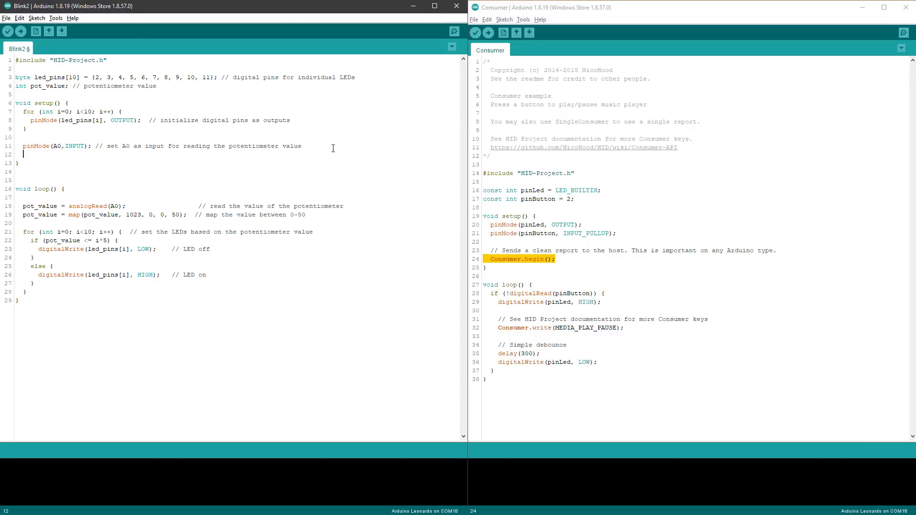
type("int old_volu")
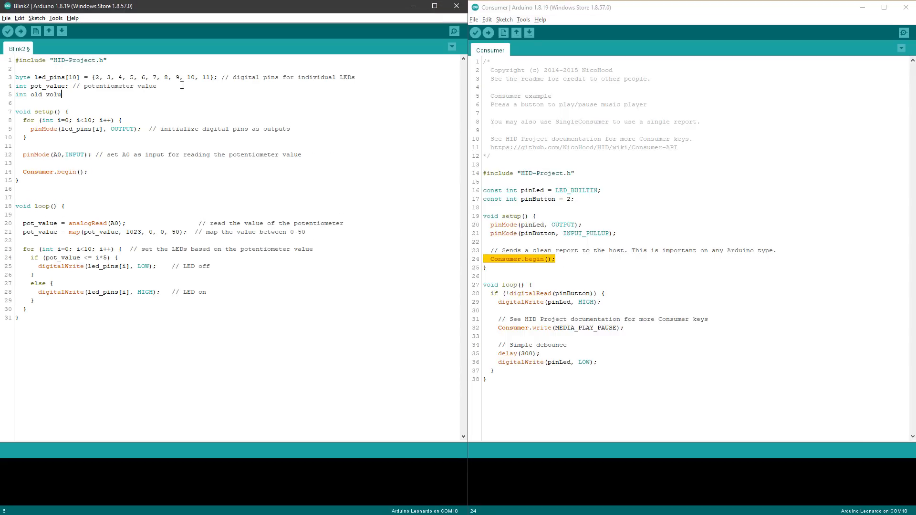
type("me = 0;")
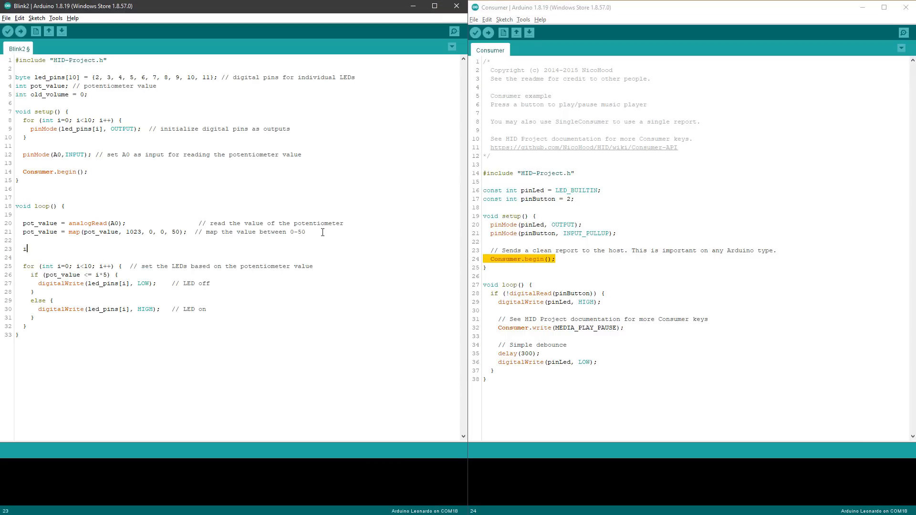
Step: Send MEDIA_VOLUME_UP when pot_value changes, updating old_volume to pot_value
type("if (pot_value")
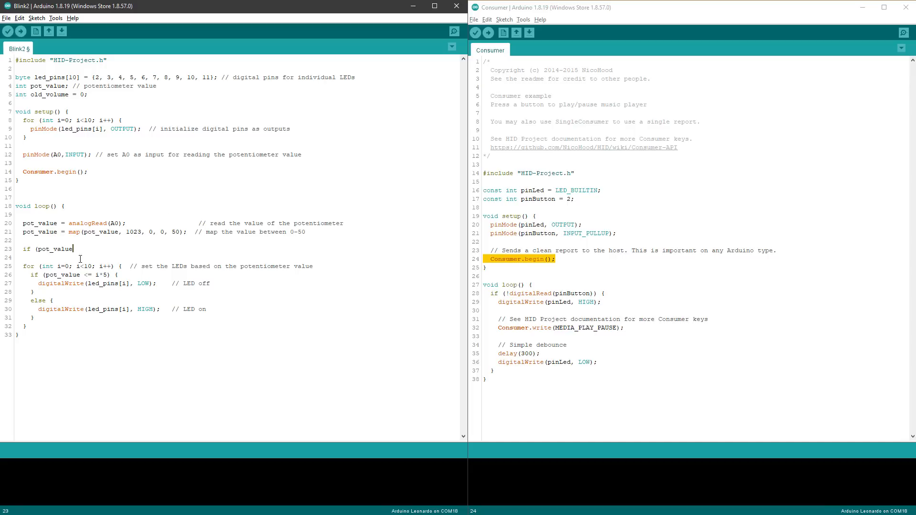
type("!= old_volume) {")
left_click(240, 257)
type("if (")
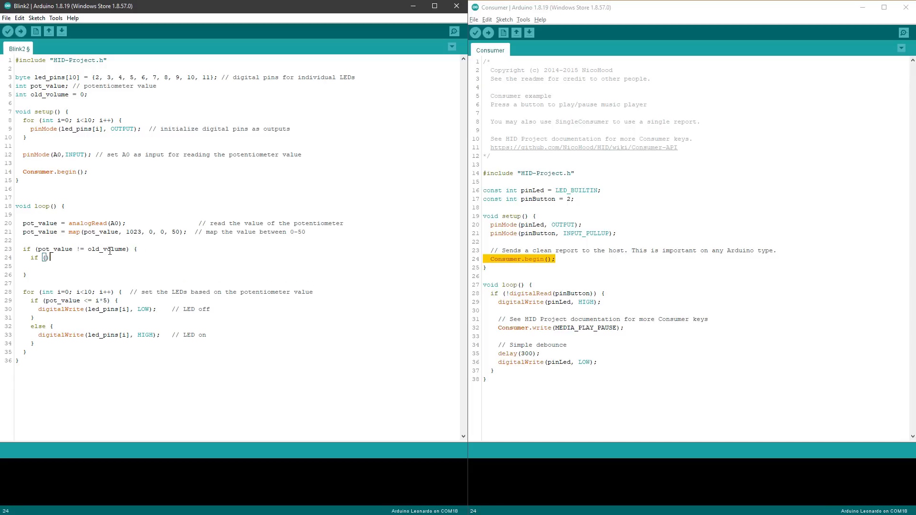
type("pot_value >")
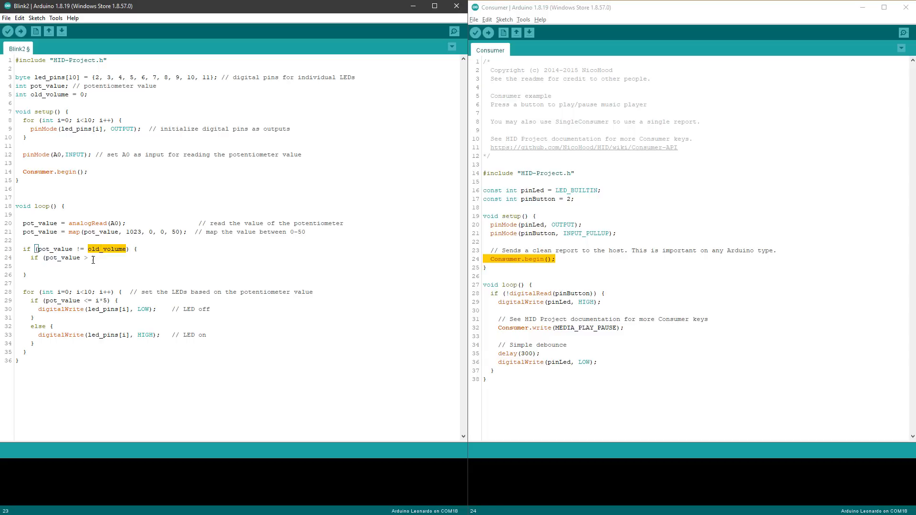
key("enter")
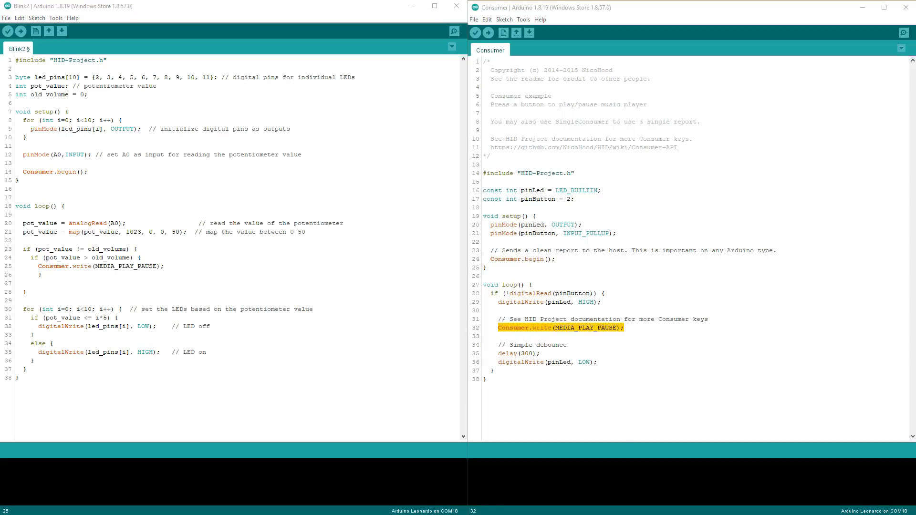
type("MEDIA_VOLUME_UP")
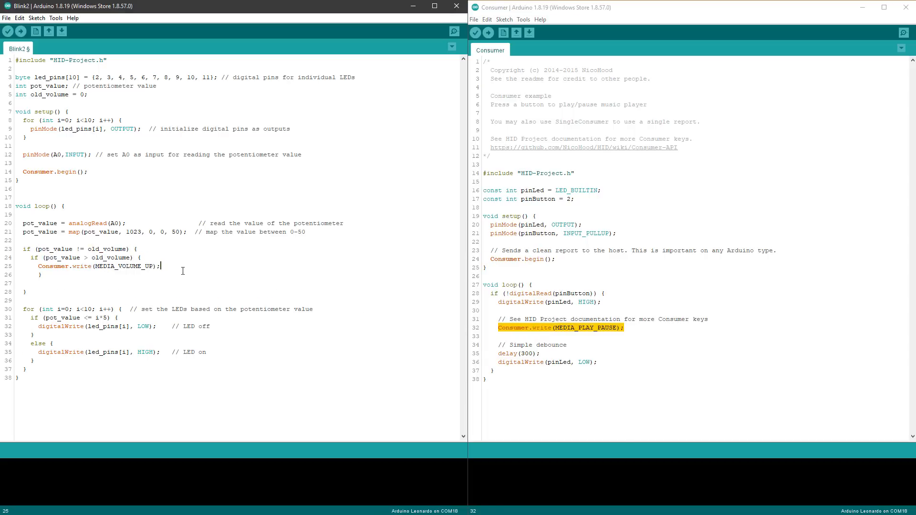
type("old_volume = pot_value;")
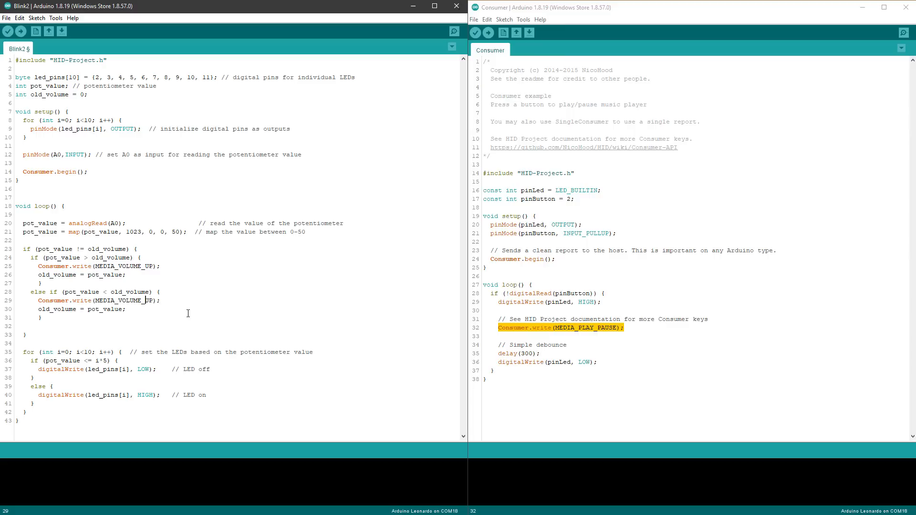
left_click(20, 31)
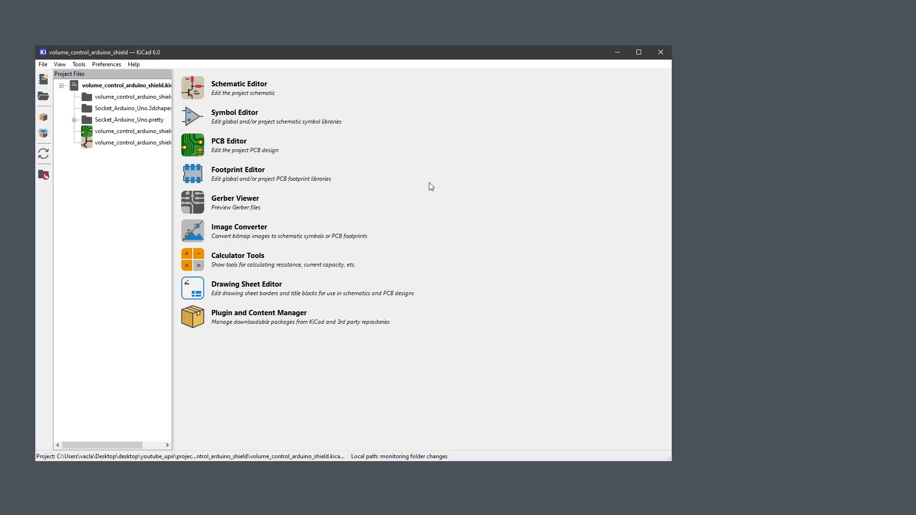
mouse_move(42, 64)
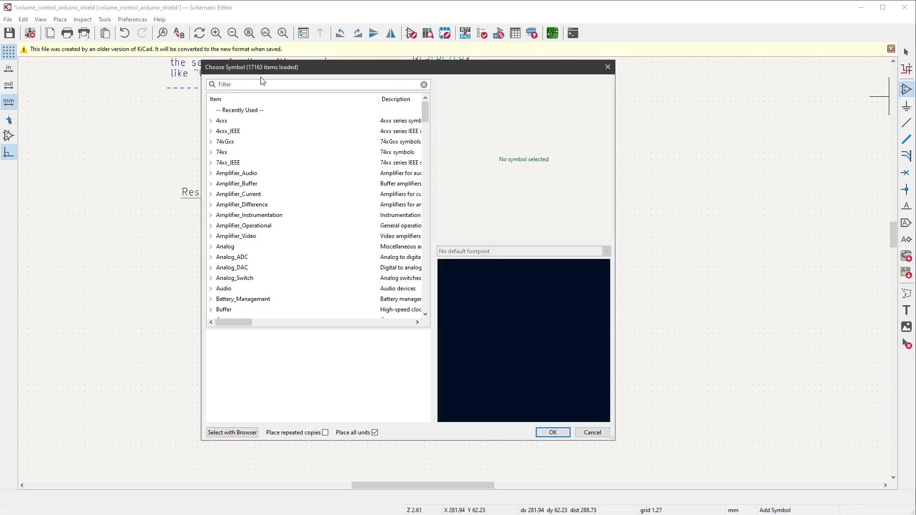
Step: Place the resistor and LED side by side and begin wiring the pin 2 net
type("led")
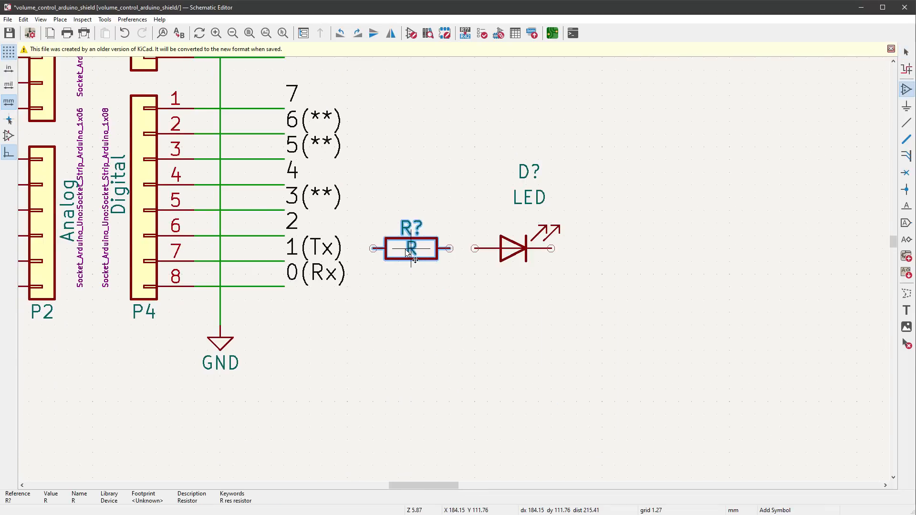
left_click(523, 249)
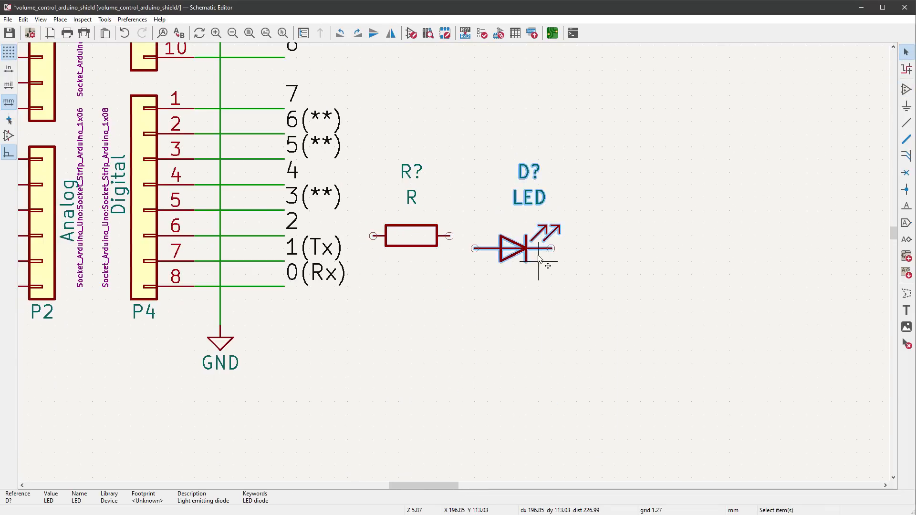
left_click(219, 341)
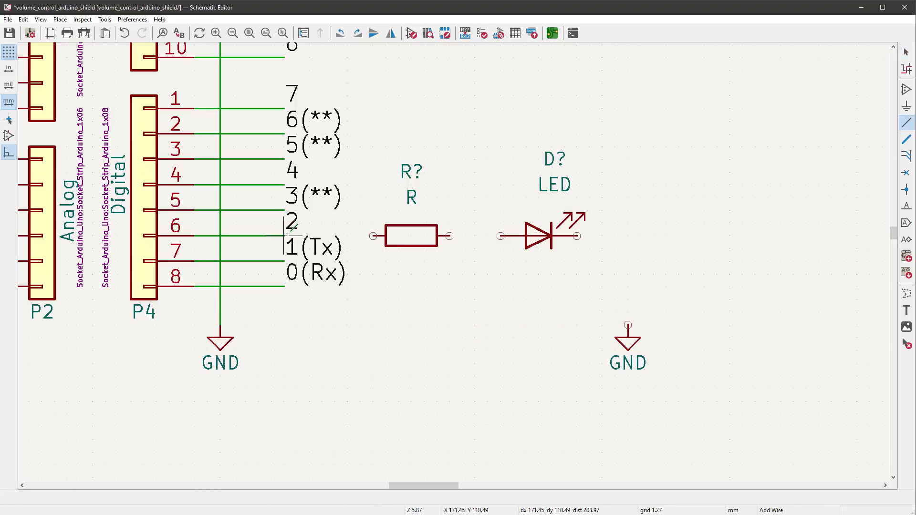
left_click(627, 325)
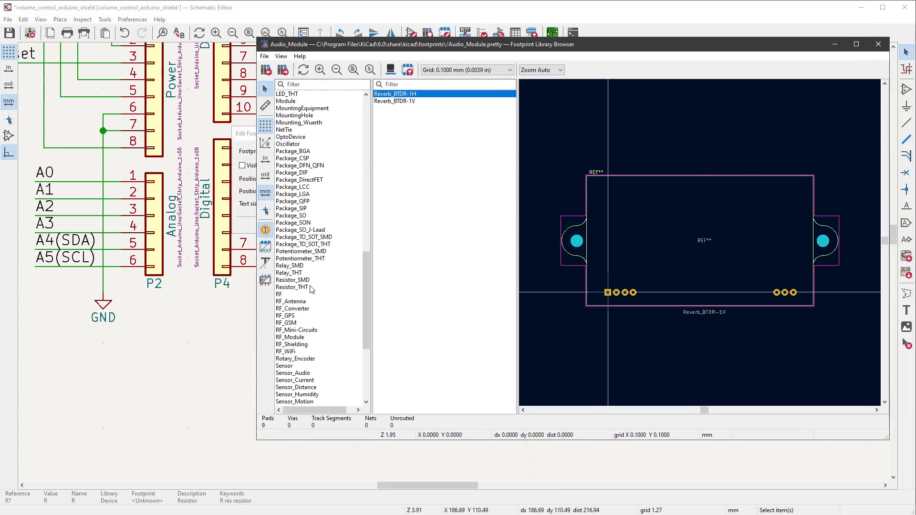
Step: Choose R_Axial_DIN0207_L6.3mm_D2.5mm_P7.62mm_Horizontal from Resistor_THT for the resistor
left_click(292, 287)
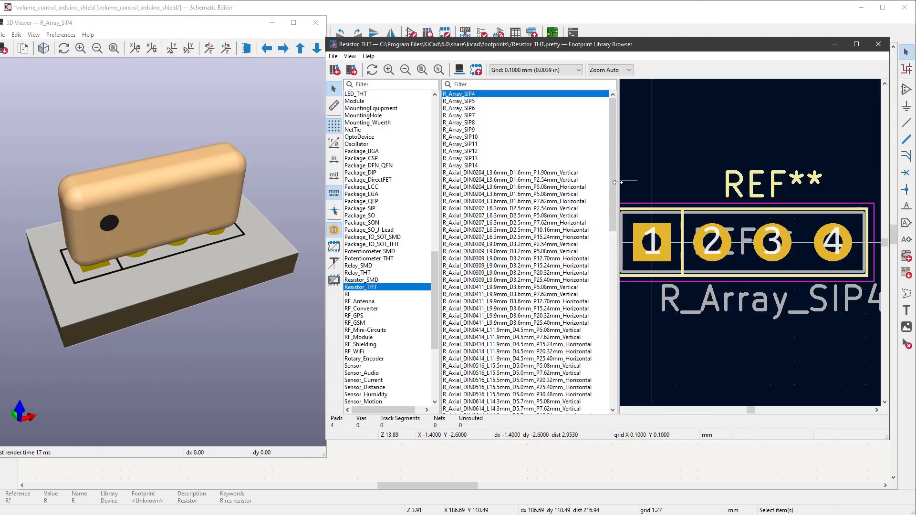
mouse_move(615, 186)
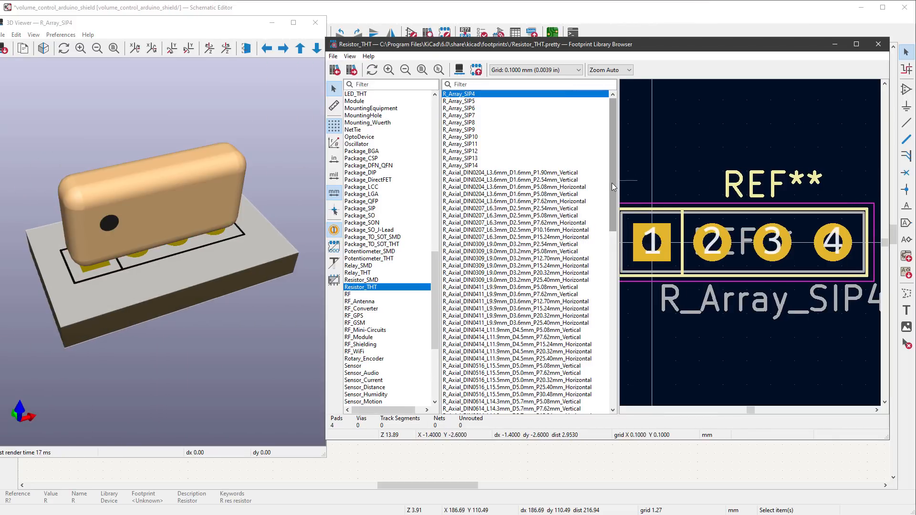
left_click(515, 223)
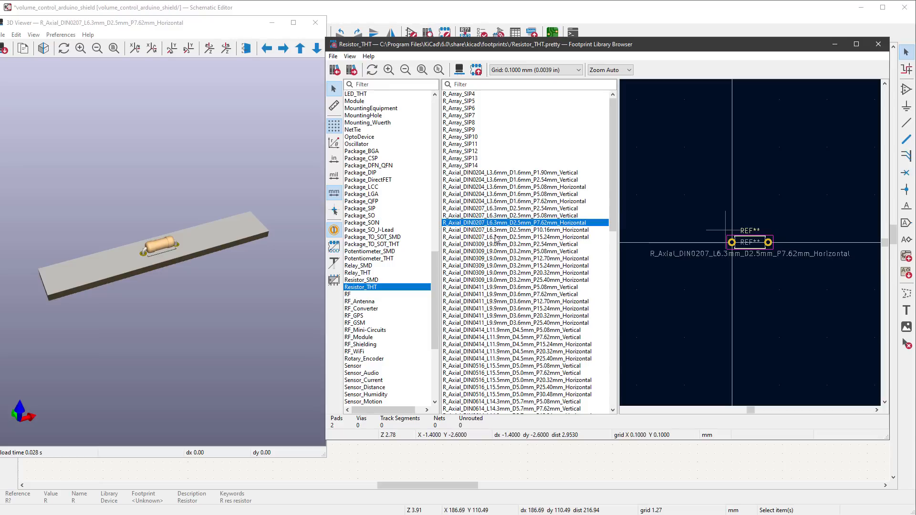
left_click(514, 237)
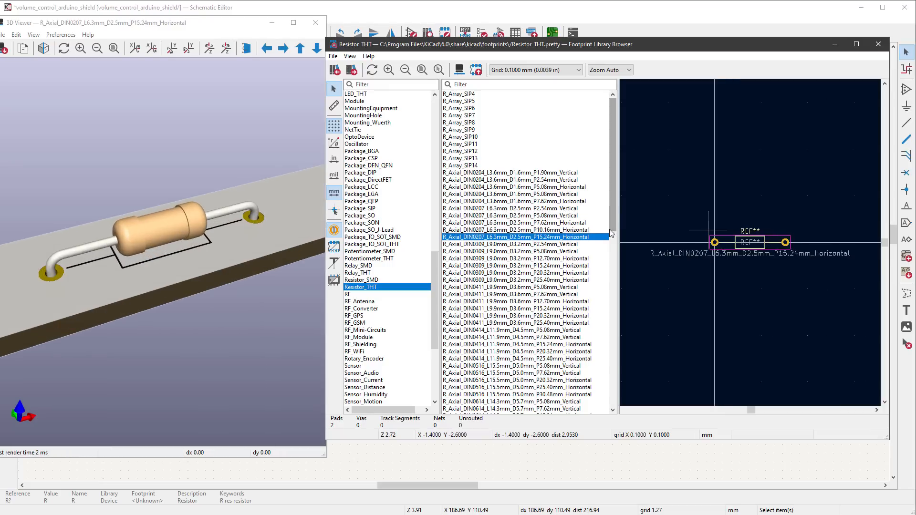
left_click(515, 223)
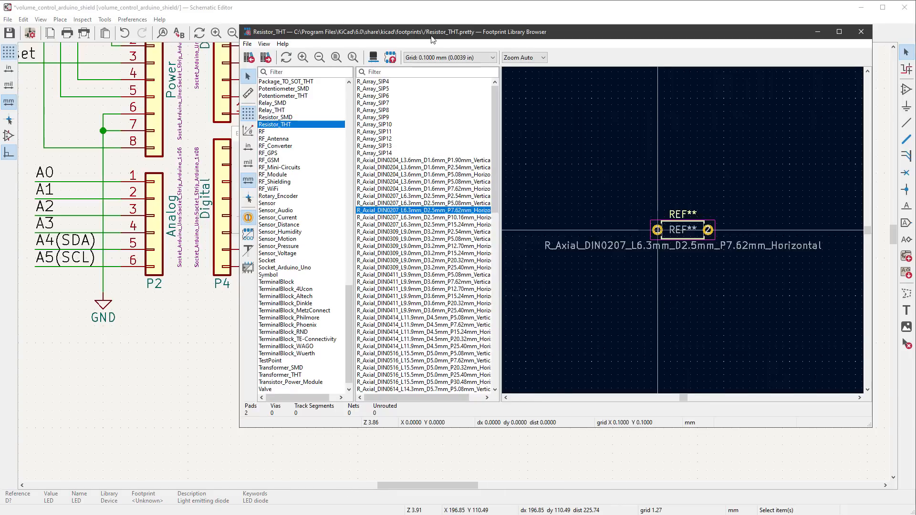
Step: Assign LED_D3.0mm_Clear from LED_THT to the LED and confirm
left_click(401, 56)
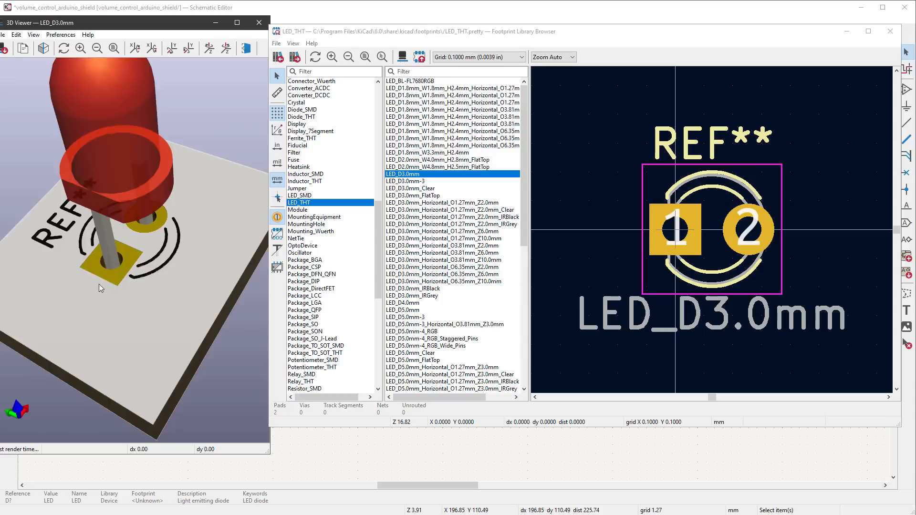
left_click(411, 188)
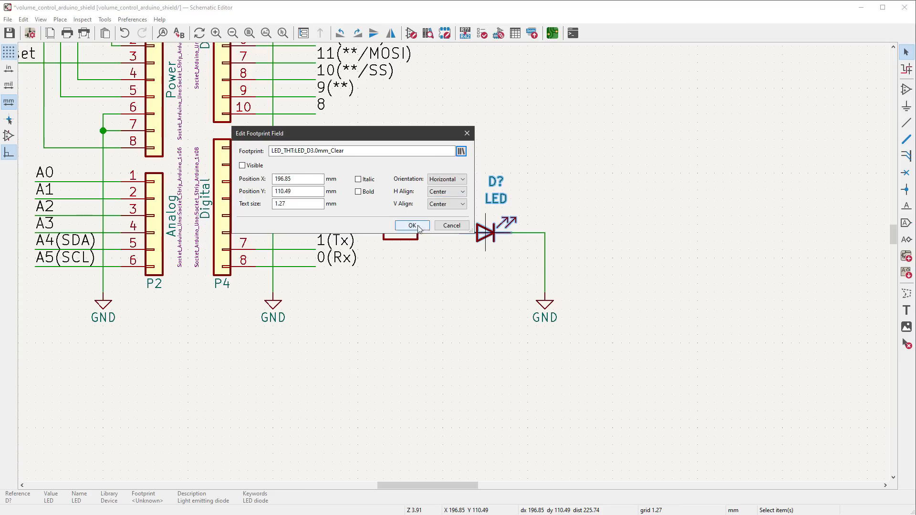
left_click(411, 226)
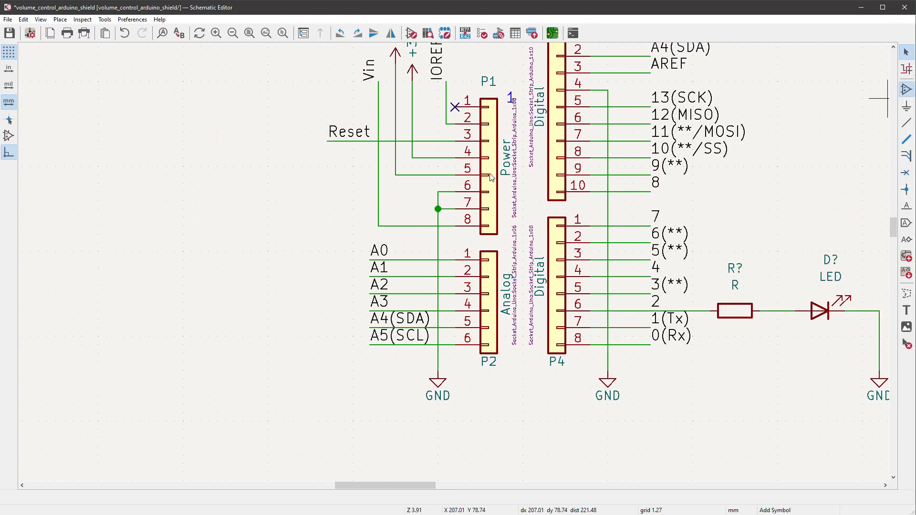
Step: Place and wire the potentiometer, then browse Potentiometer_THT for an Alpha footprint
left_click(313, 241)
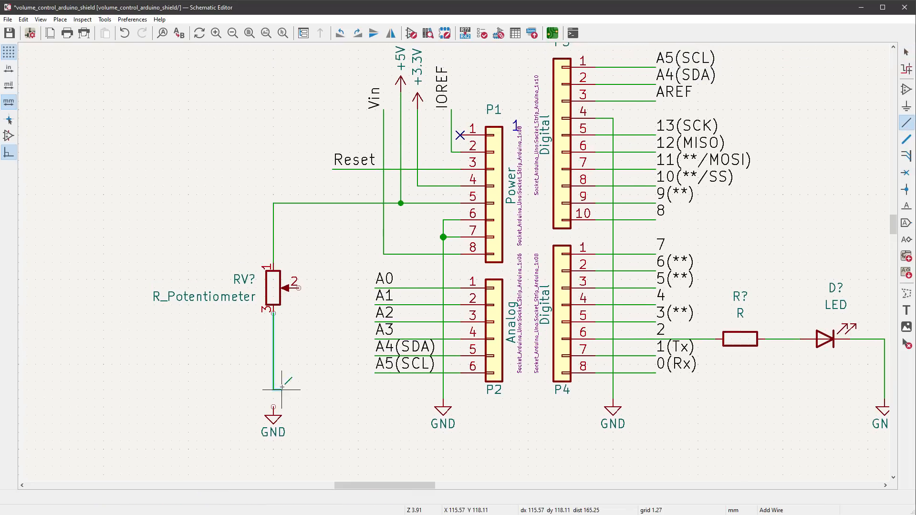
left_click(273, 289)
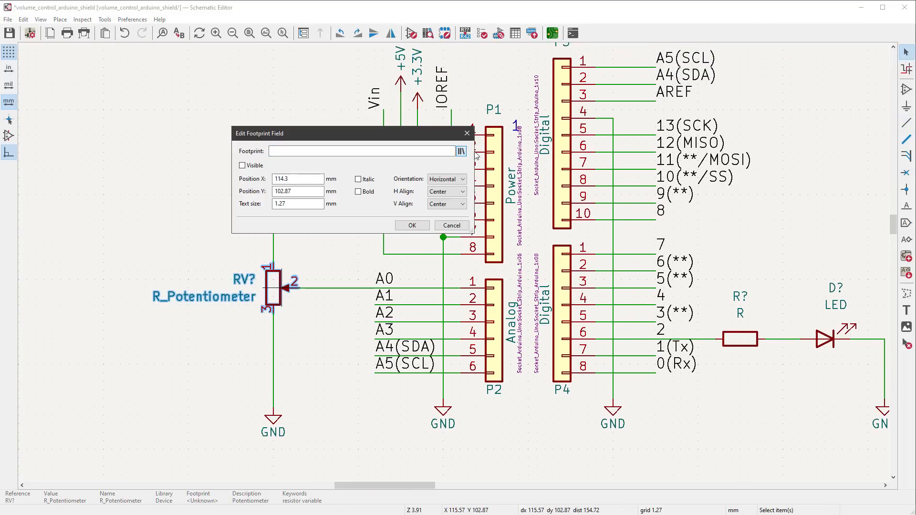
left_click(461, 151)
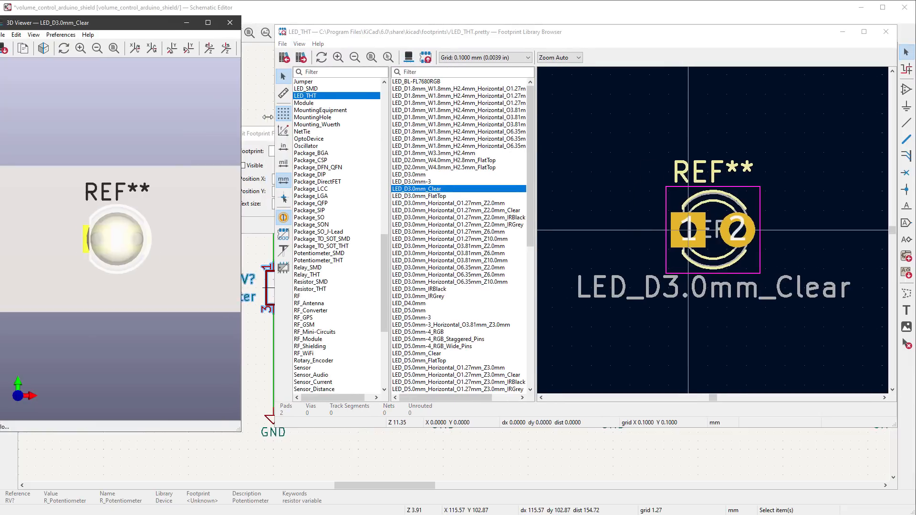
left_click(318, 260)
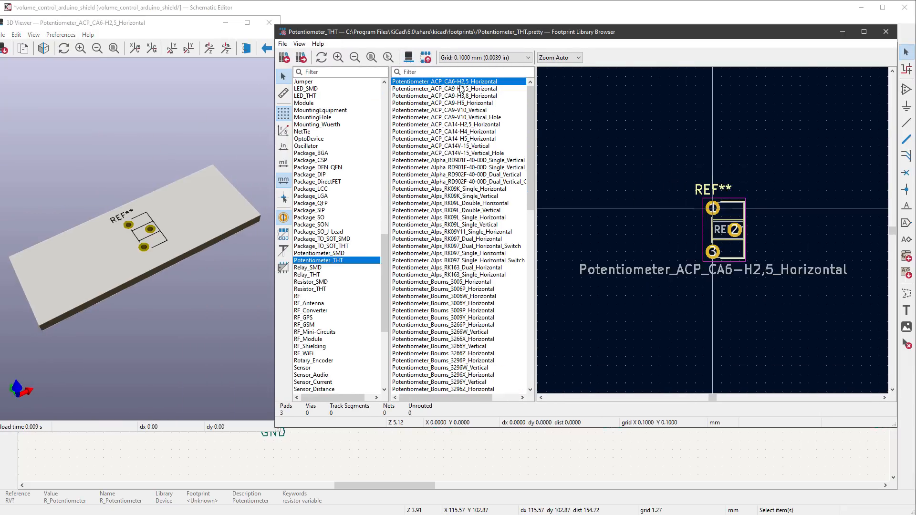
left_click(458, 161)
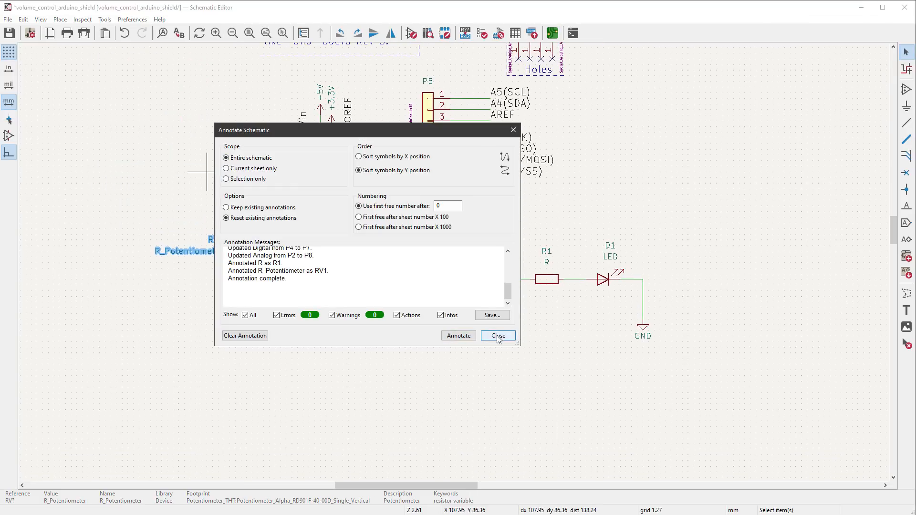
Step: Dismiss annotation results and update the PCB from the schematic to bring in RV1, R1, D1
left_click(497, 335)
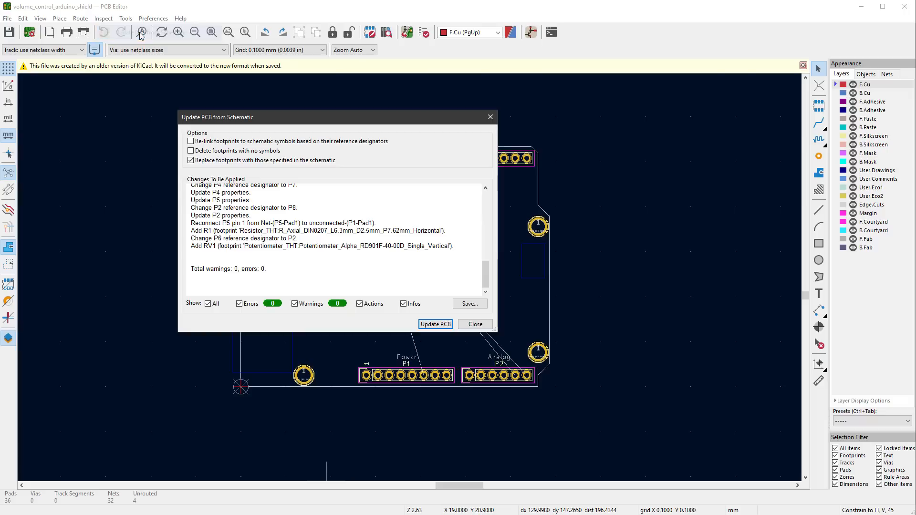
left_click(435, 325)
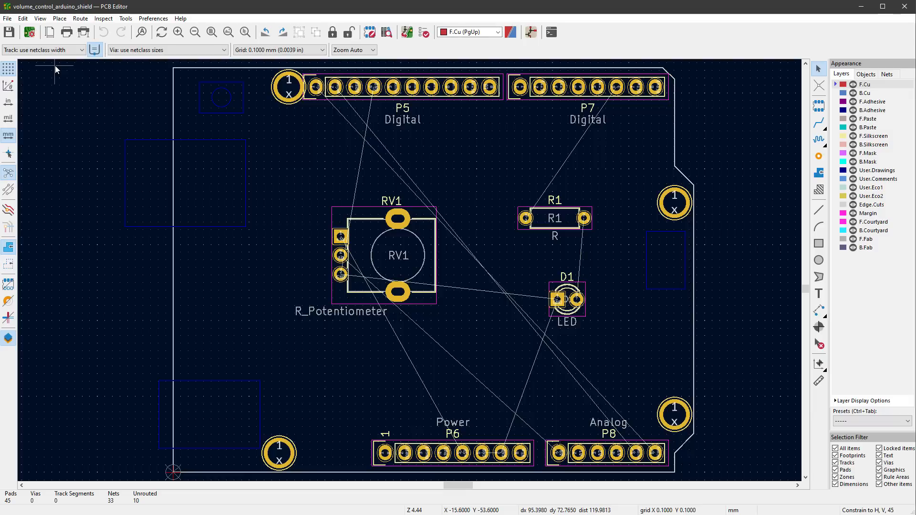
left_click(7, 18)
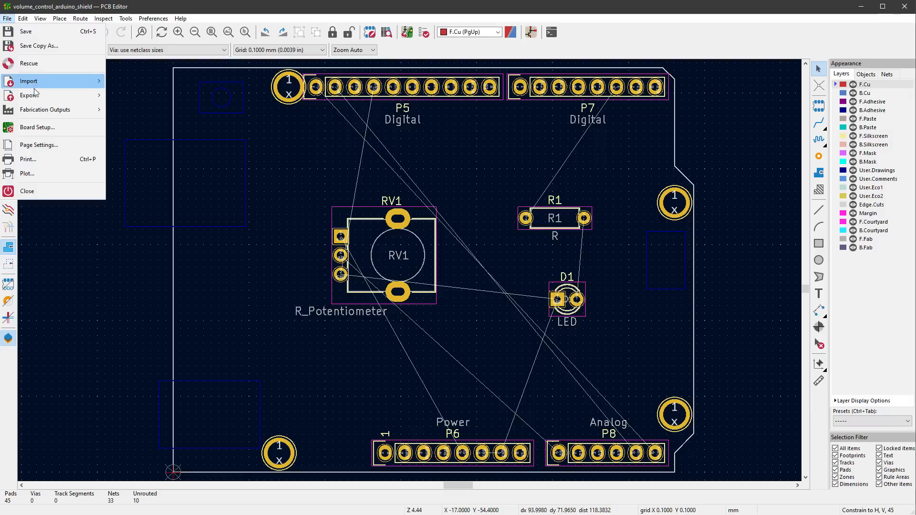
Step: Open Export SVG for the board and review its copper and technical layer checkboxes
left_click(29, 96)
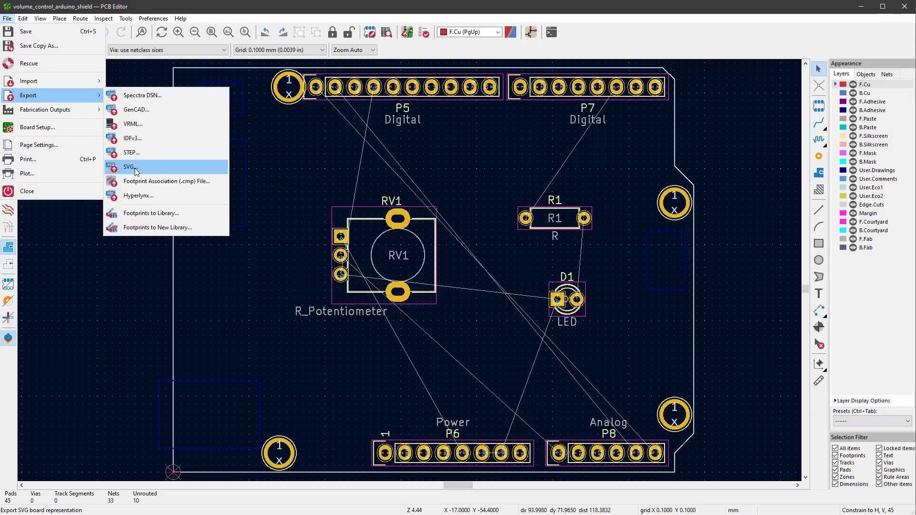
left_click(129, 167)
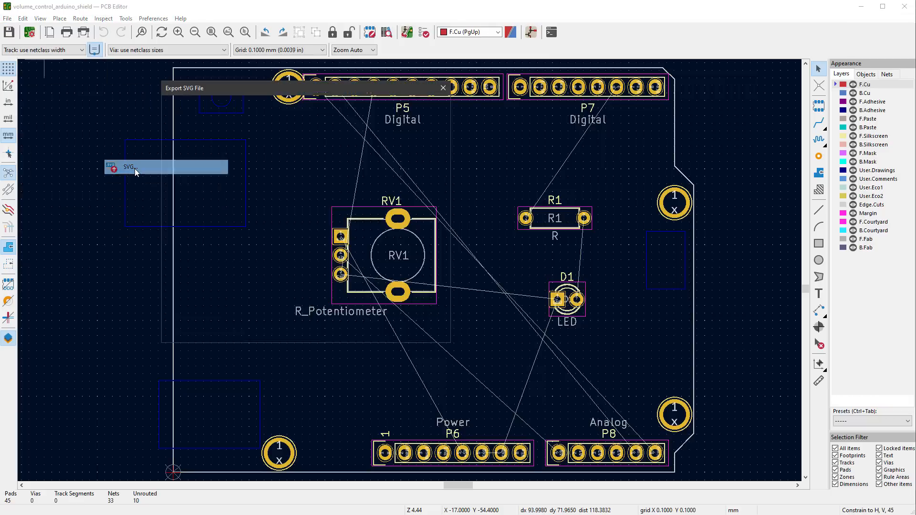
left_click(126, 166)
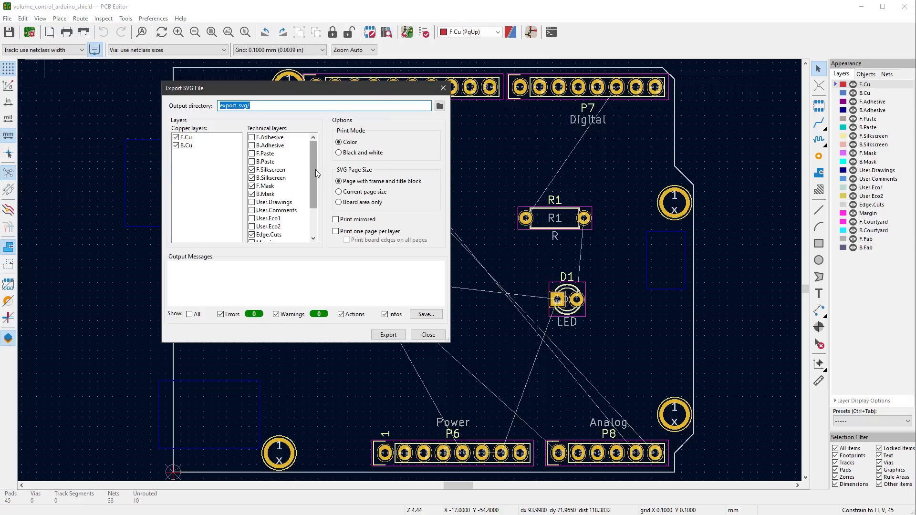
scroll("down", 3)
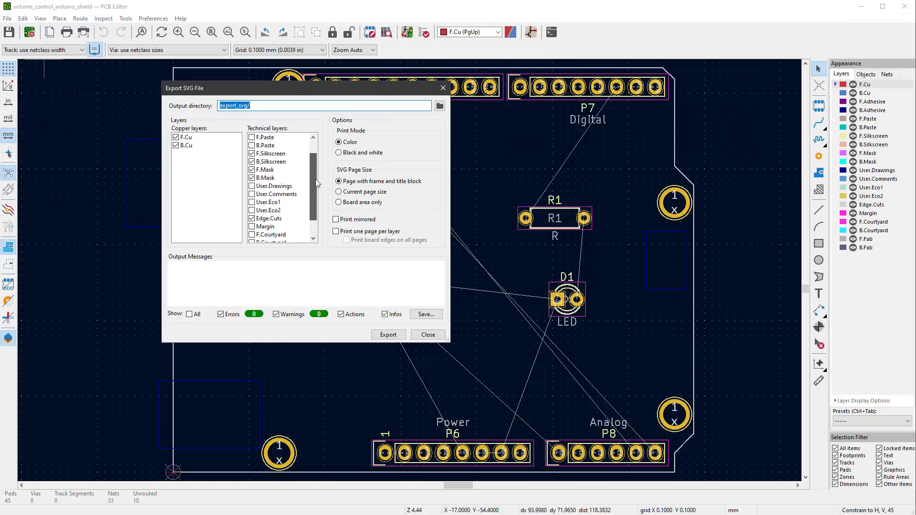
left_click(388, 334)
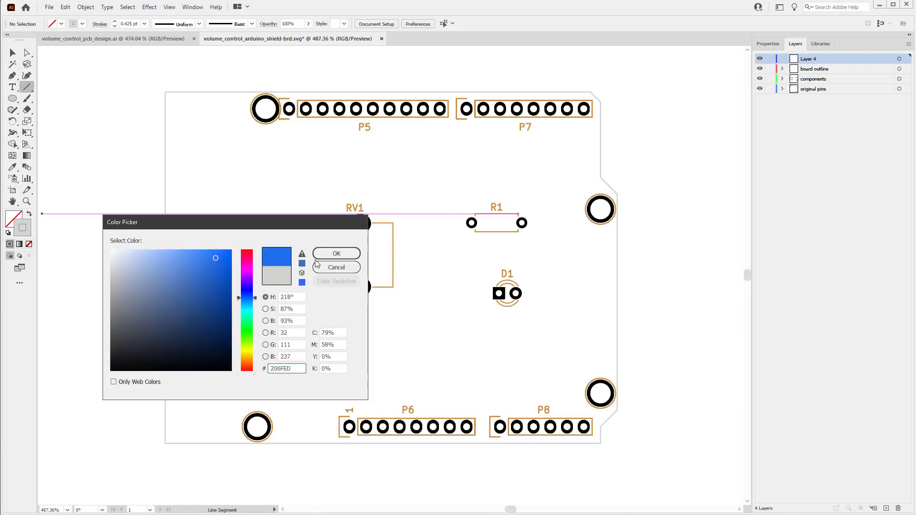
Step: Confirm blue as the new layer's colour in Illustrator
left_click(335, 253)
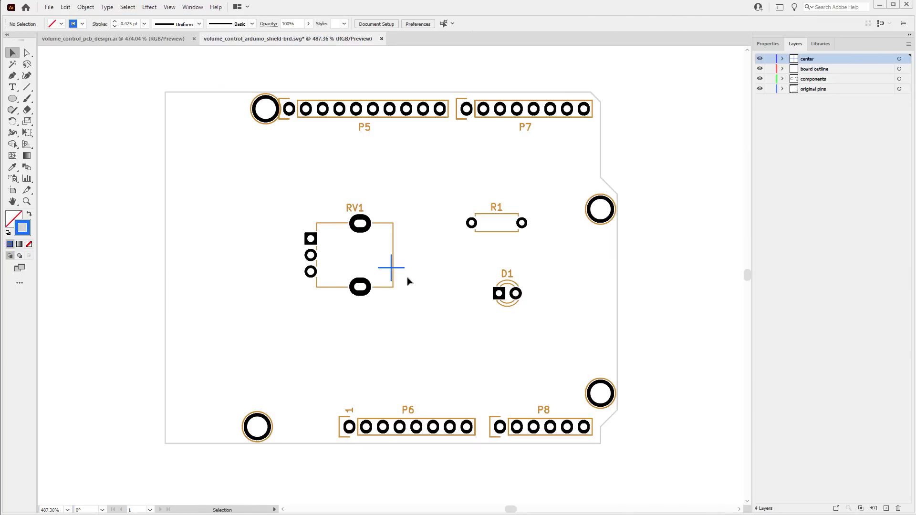
left_click(361, 268)
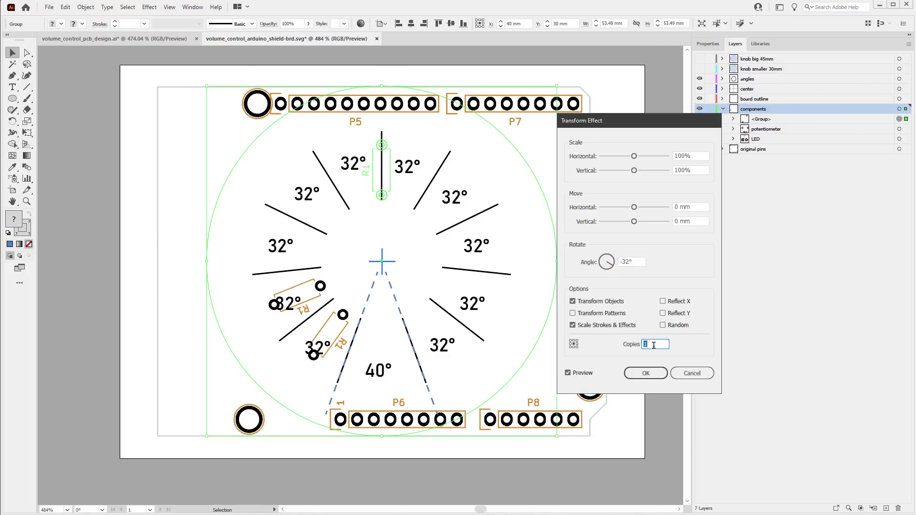
Step: Apply the Transform effect to create the rotated LED and resistor copies
left_click(645, 373)
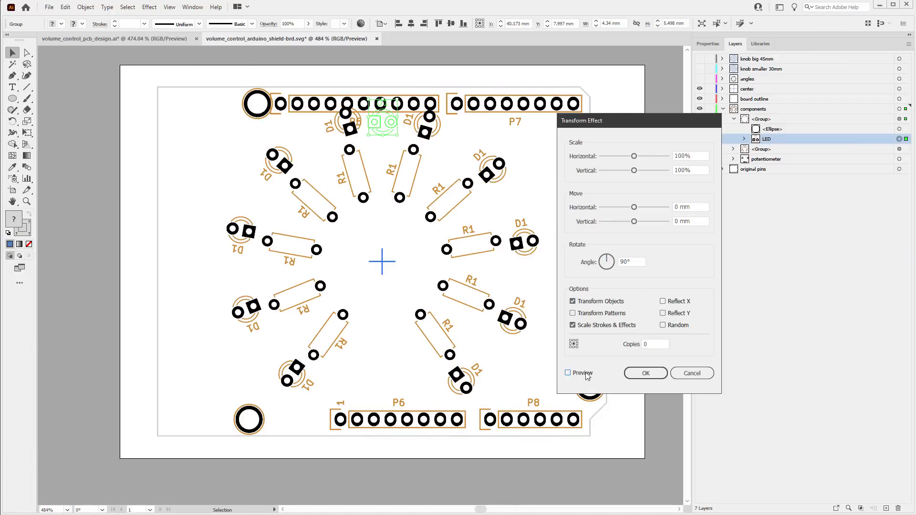
left_click(645, 373)
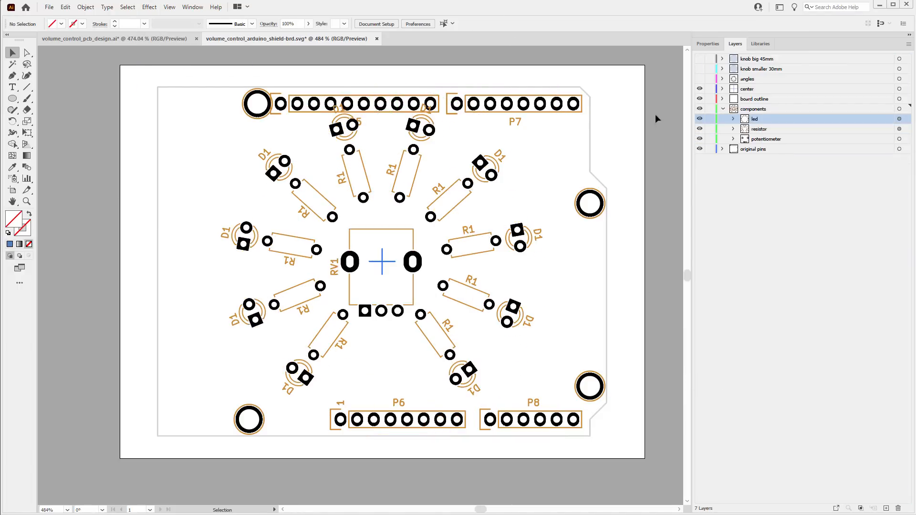
left_click(734, 128)
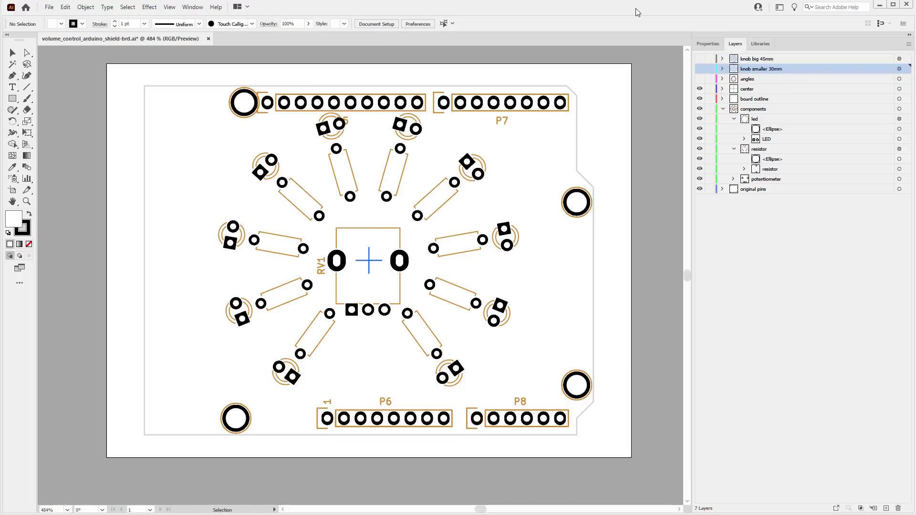
Step: Show the knob size outlines and launch KiCad's Image Converter
left_click(700, 68)
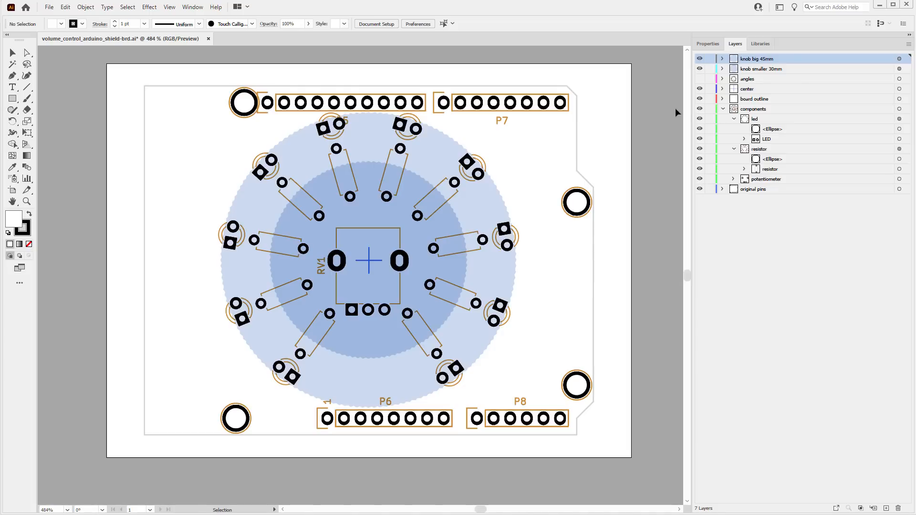
mouse_move(673, 119)
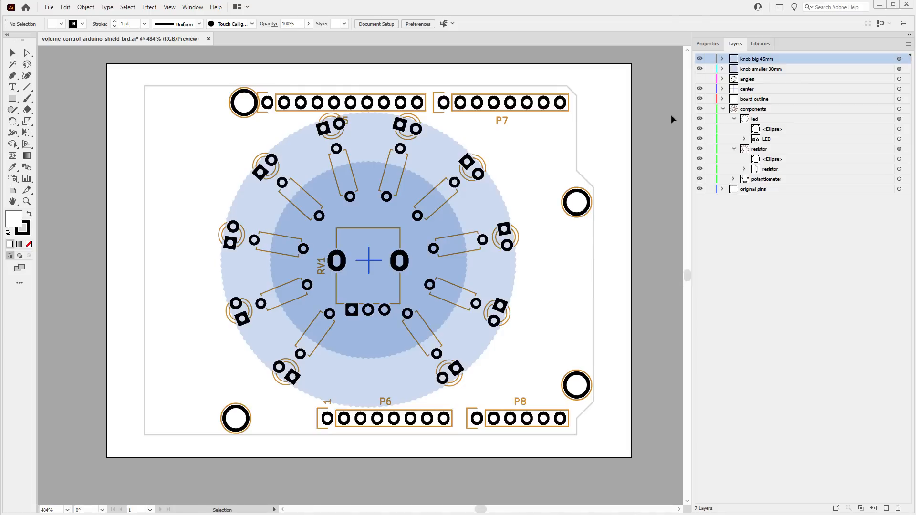
left_click(367, 175)
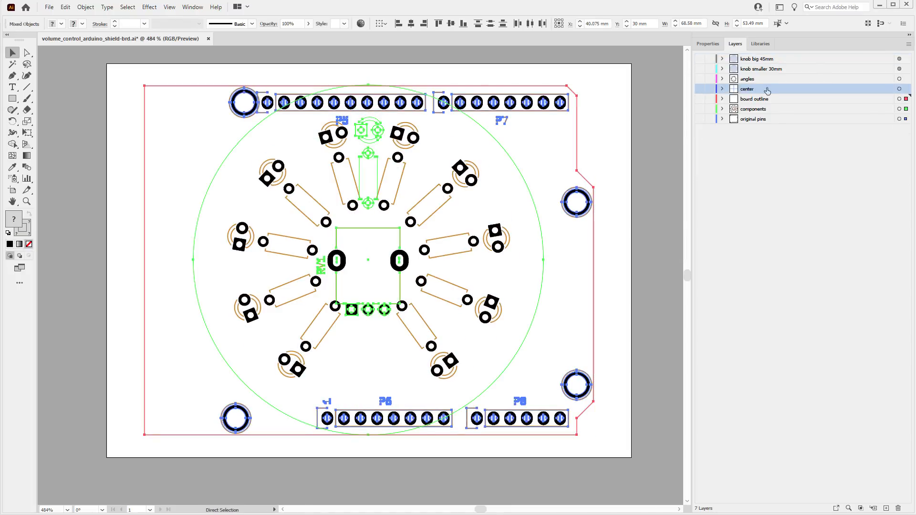
left_click(65, 6)
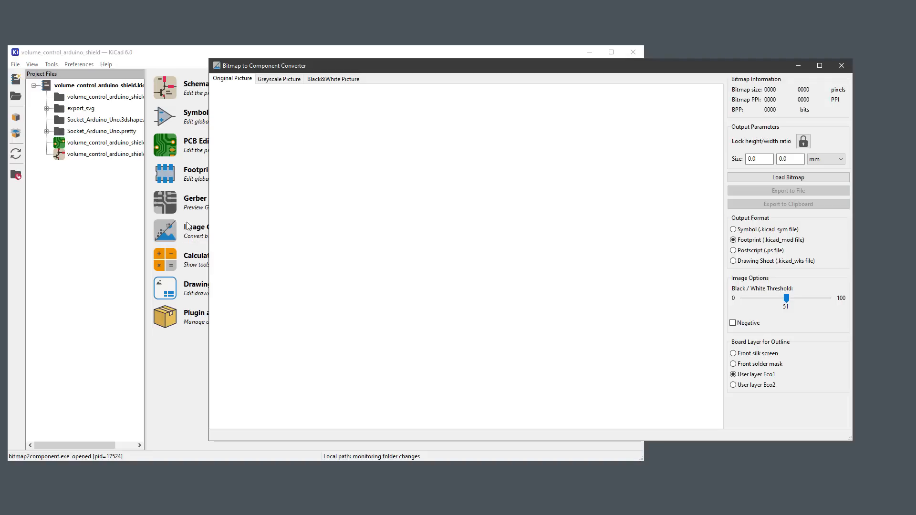
Step: Load the board PNG as black-and-white, threshold 73, 80 mm wide, and export to clipboard
left_click(788, 177)
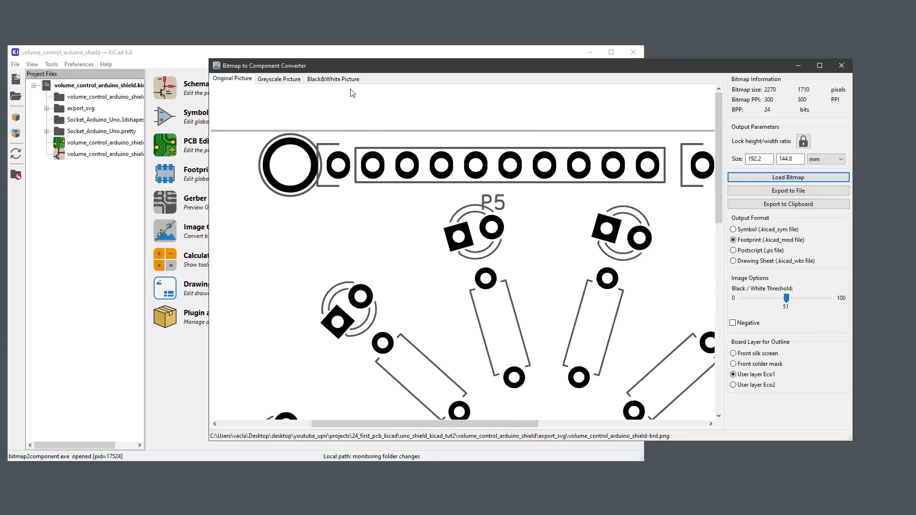
left_click(333, 78)
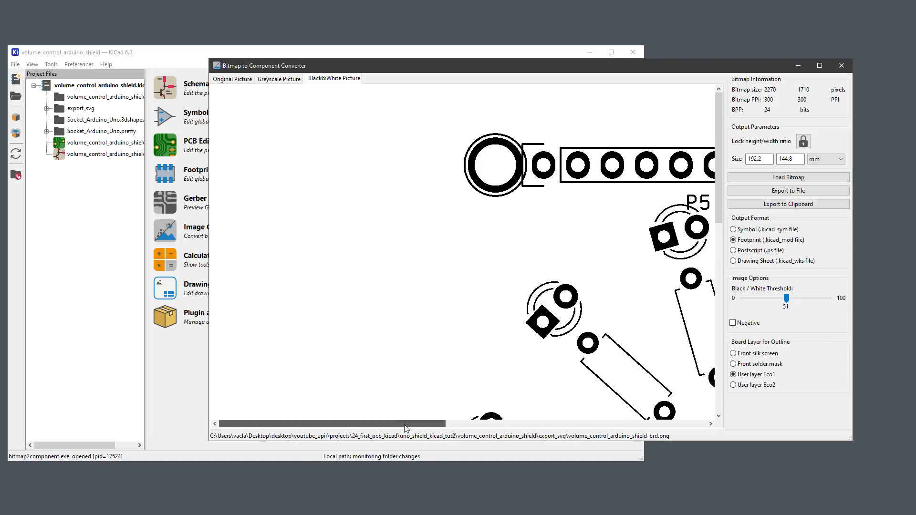
mouse_move(798, 300)
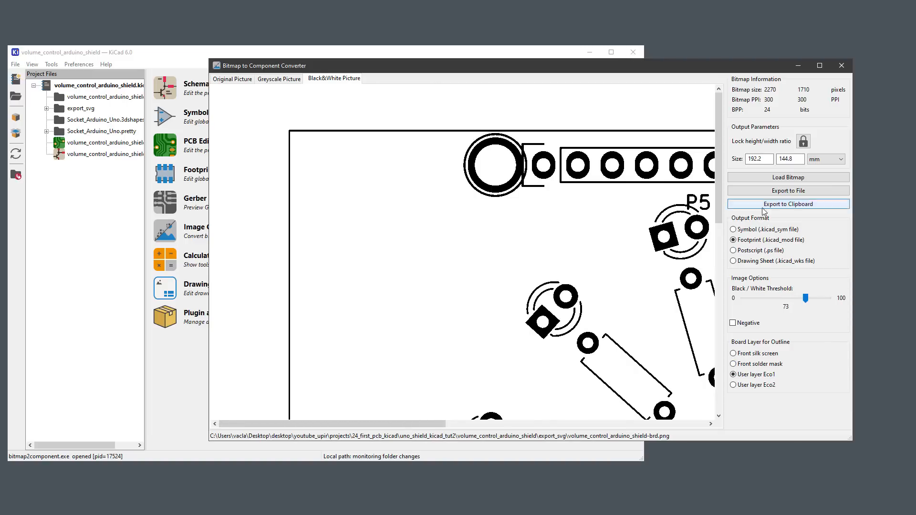
left_click(759, 159)
type("80")
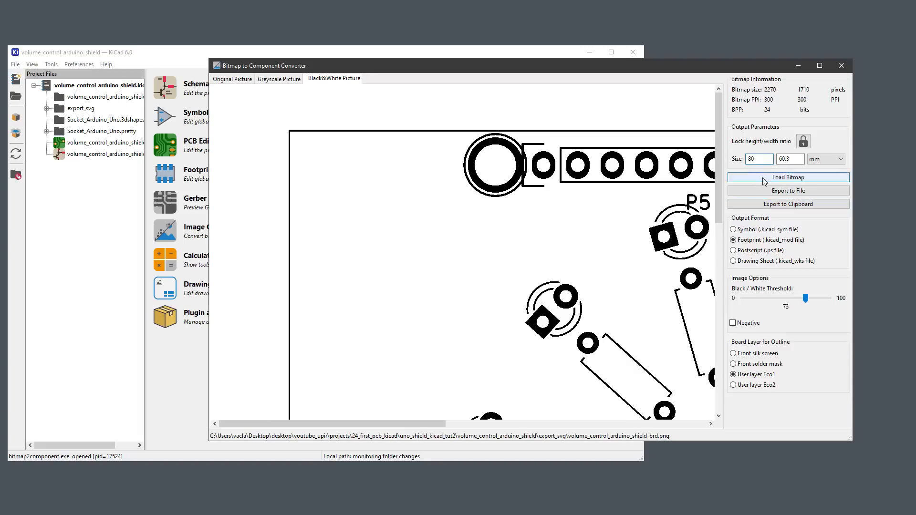
mouse_move(789, 204)
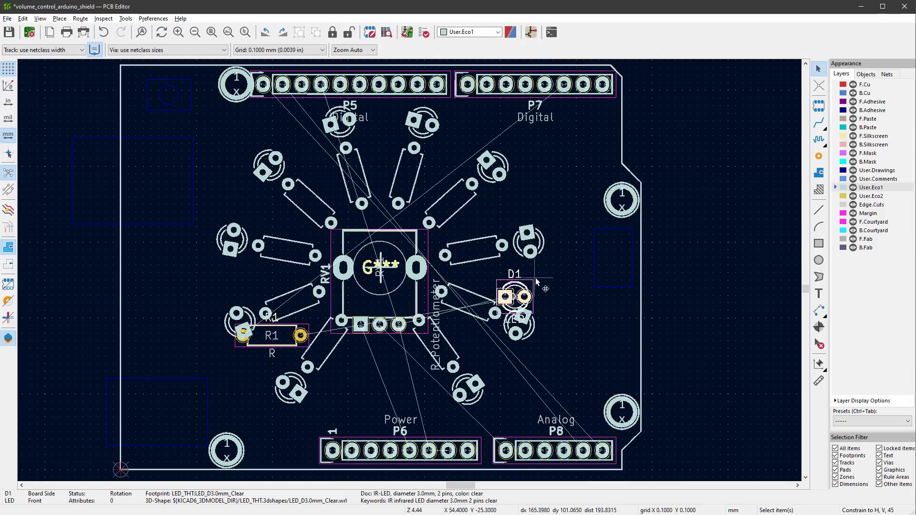
Step: Rotate R1 to 54° and D1 to 144°, hiding the reference image and D1's labels
double_click(257, 335)
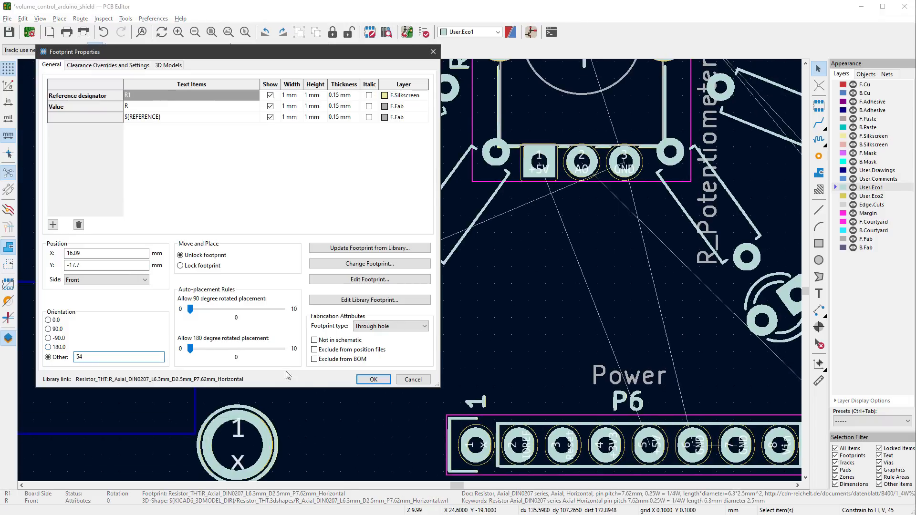
left_click(373, 379)
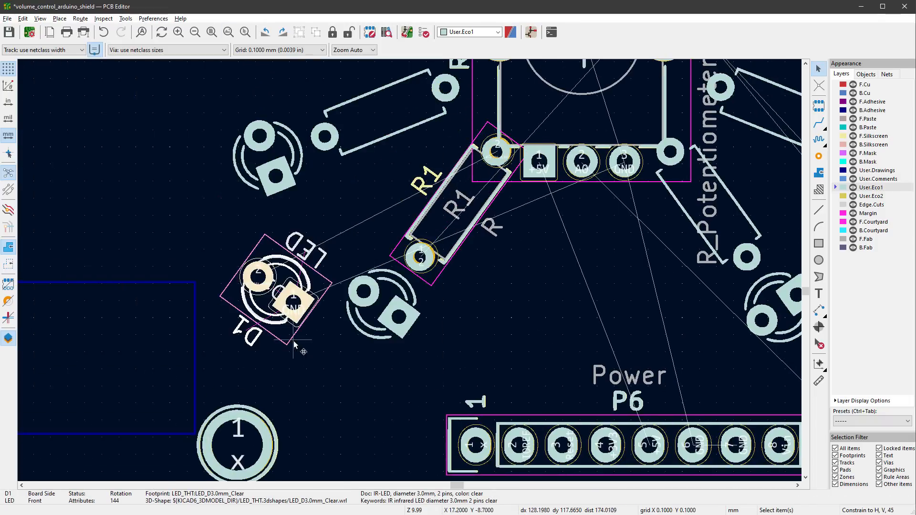
scroll("down", 3)
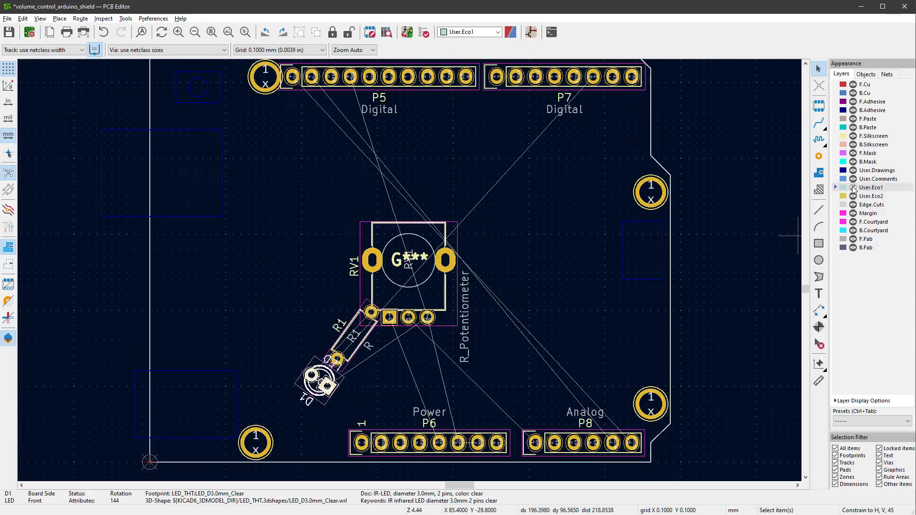
left_click(403, 263)
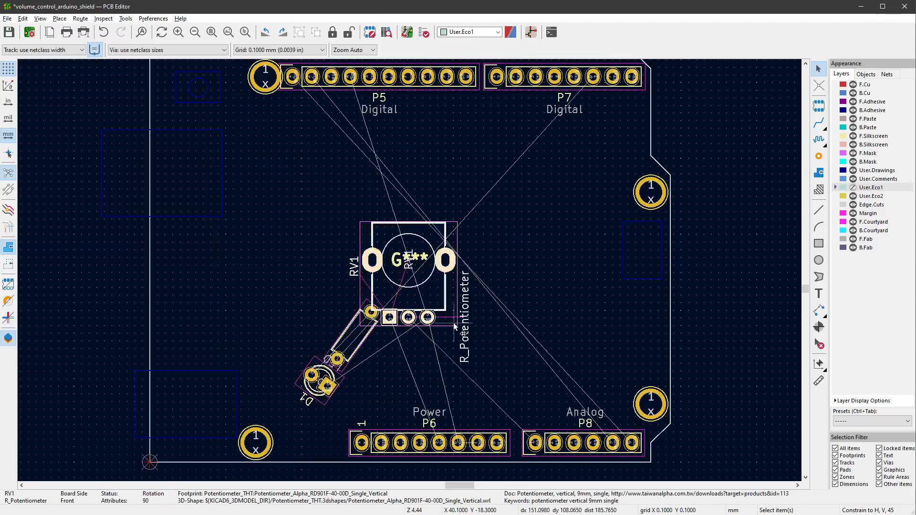
double_click(321, 382)
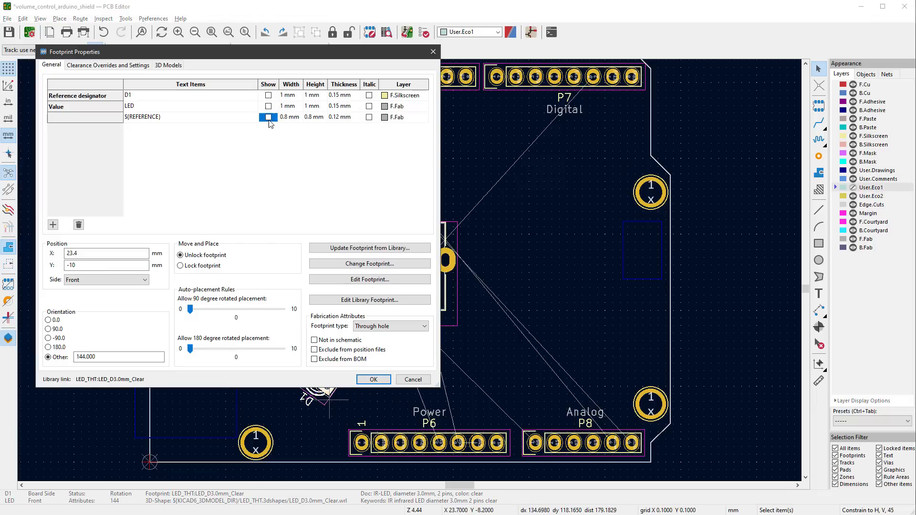
left_click(373, 380)
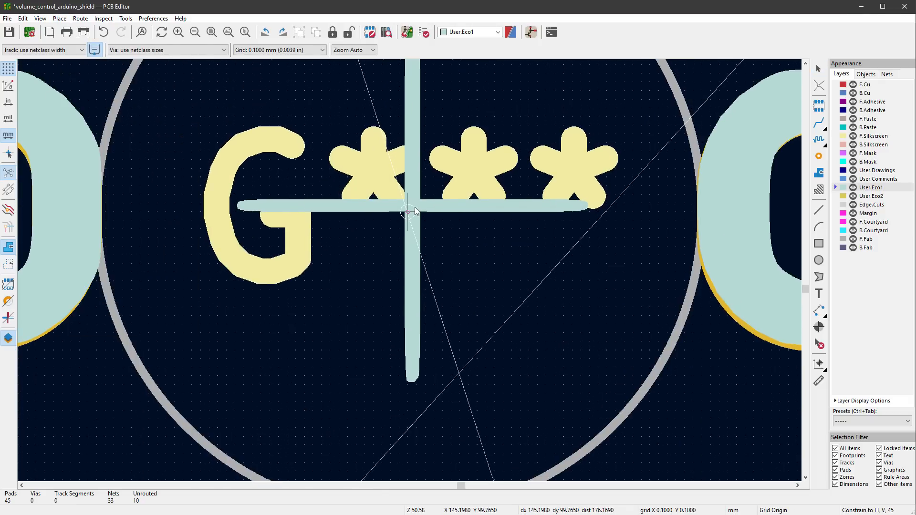
Step: Open the PCB Editor's Origins & Axes preferences page
left_click(153, 18)
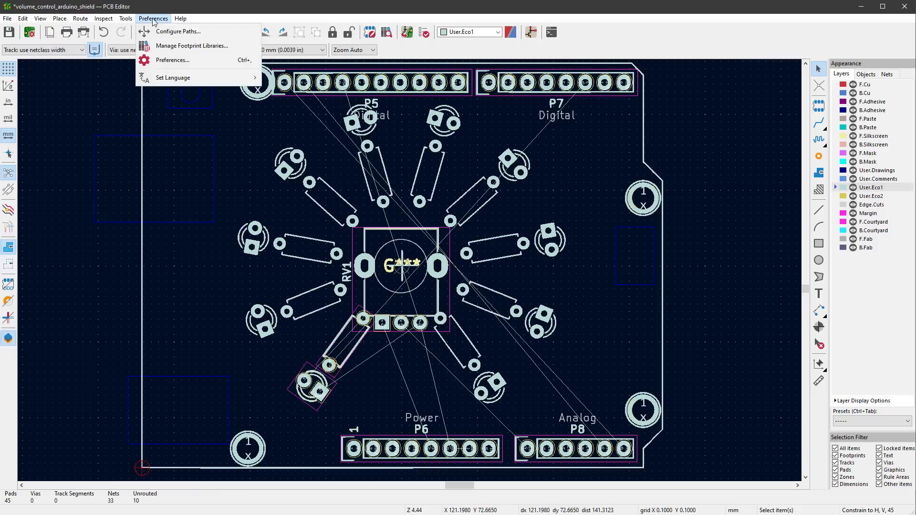
left_click(173, 60)
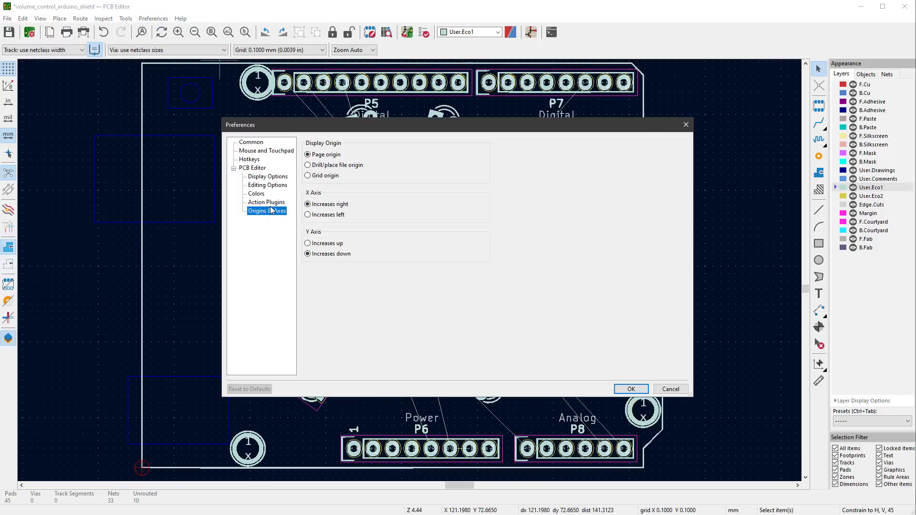
left_click(308, 175)
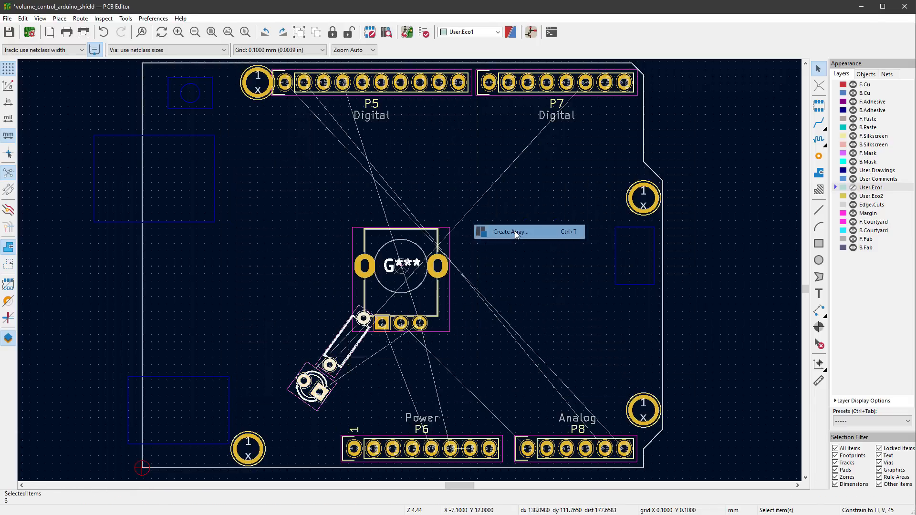
Step: Create a circular array of the pair: centre 0,0, -32° step, 10 rotated copies
left_click(510, 232)
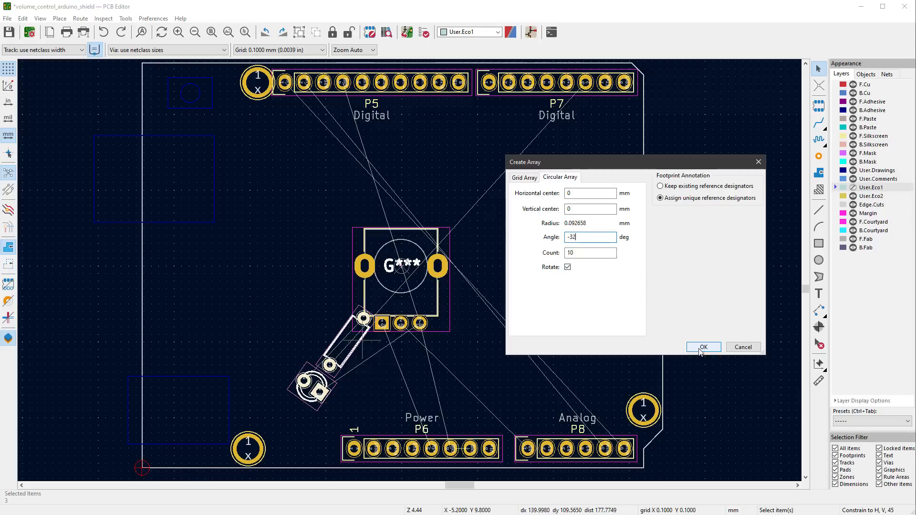
left_click(703, 346)
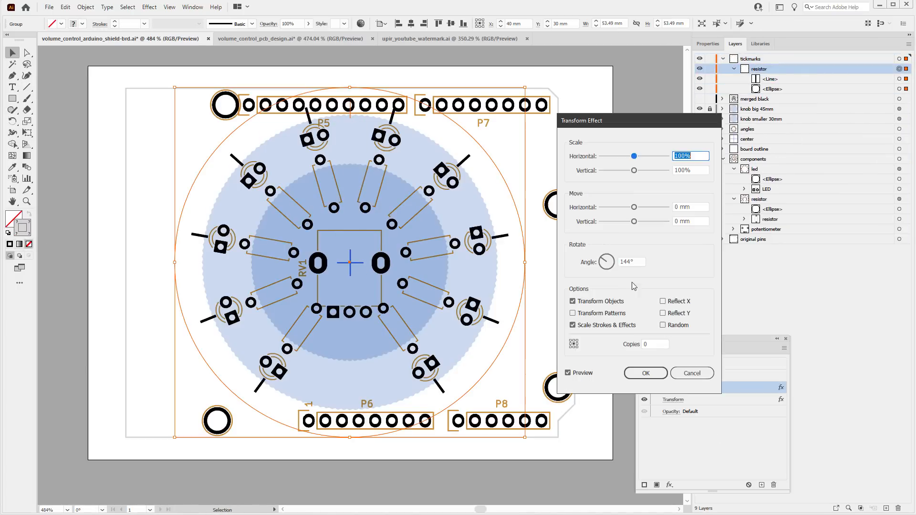
Step: Confirm the edited rotation and copies on the tick-marks group's Transform effect
left_click(645, 372)
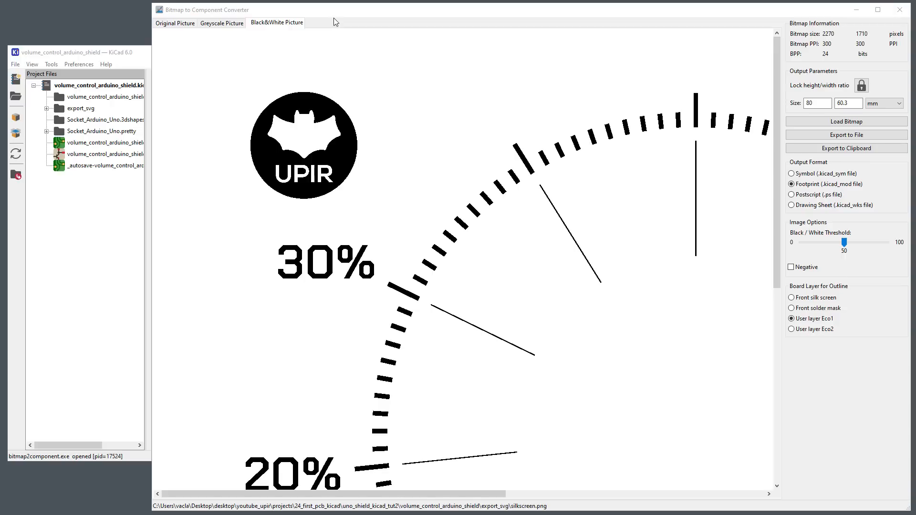
mouse_move(812, 298)
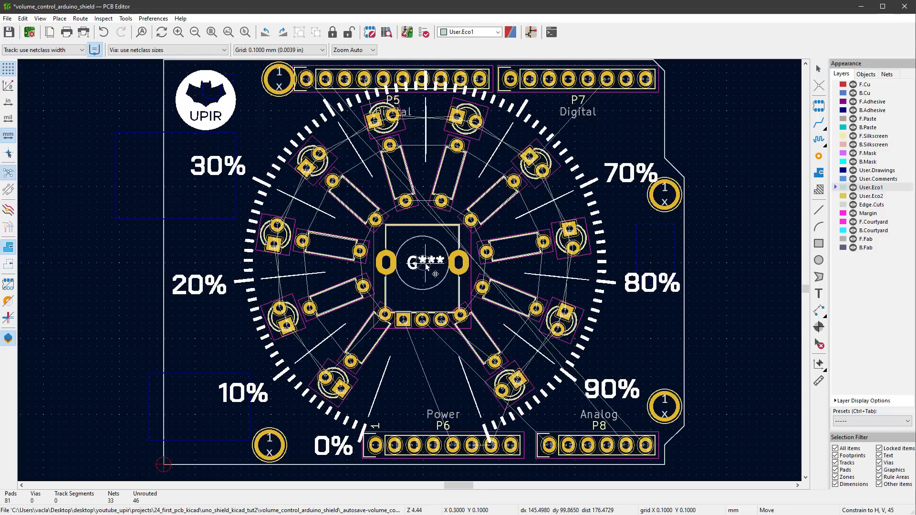
Step: Open the logo footprint's reference text properties, then pick a View menu option
double_click(427, 262)
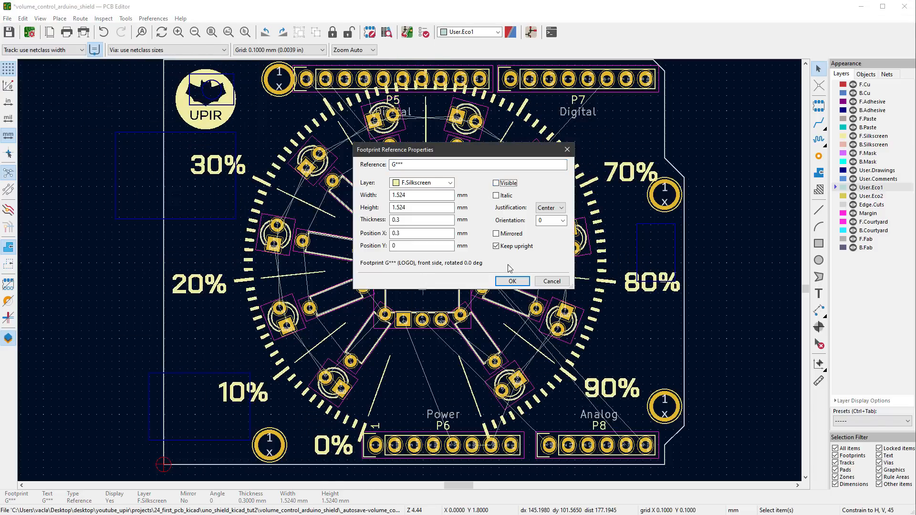
left_click(39, 18)
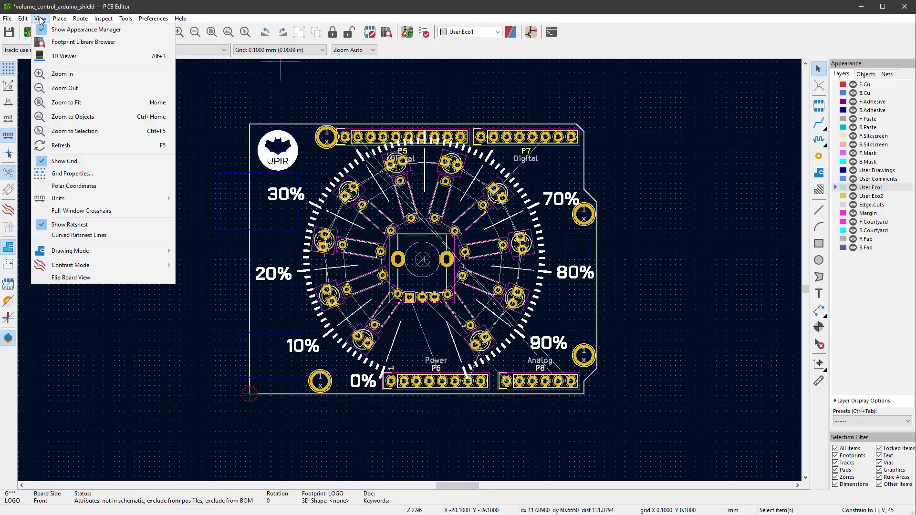
left_click(63, 56)
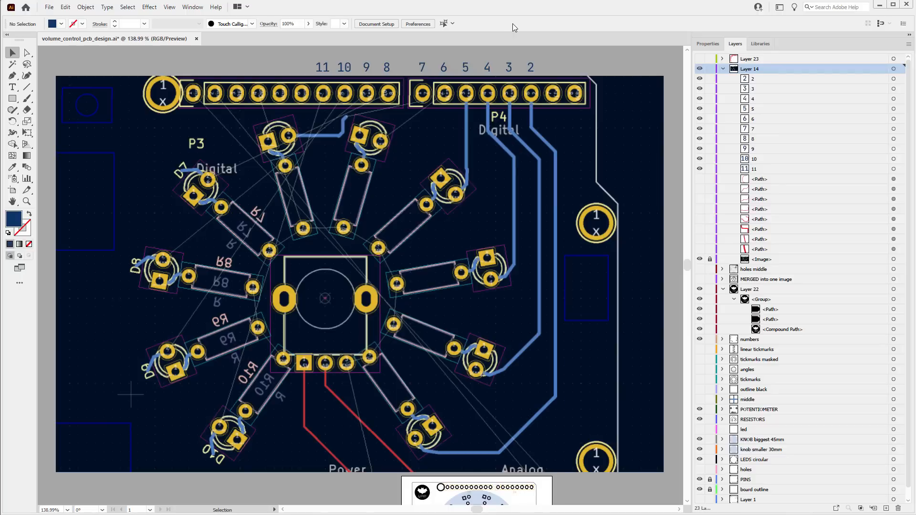
mouse_move(588, 264)
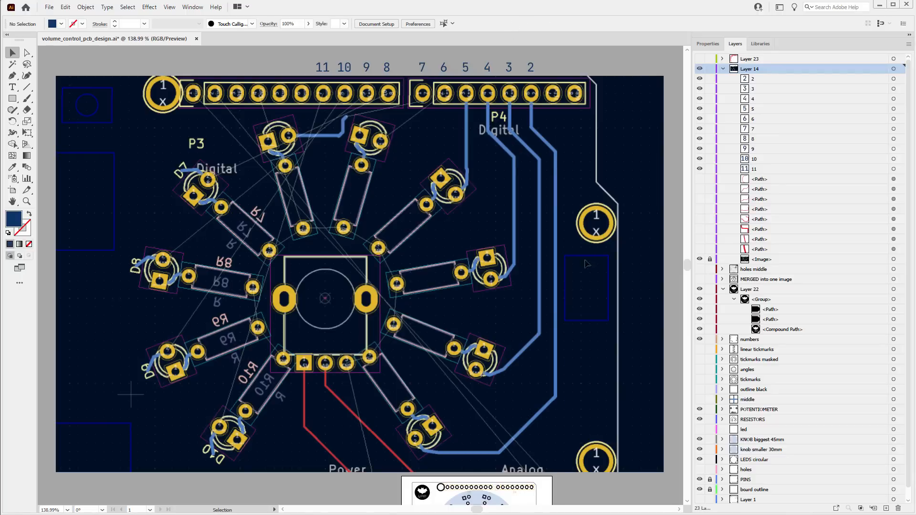
mouse_move(523, 119)
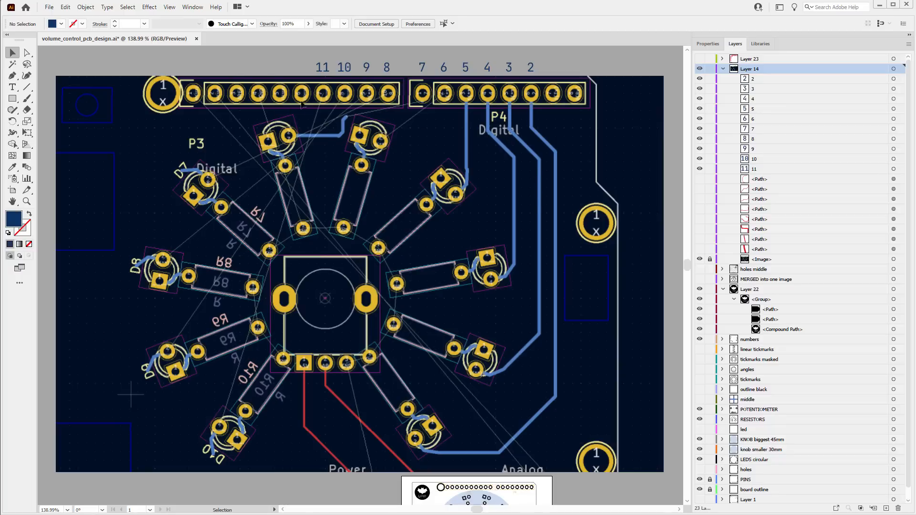
Step: Show the routing layers to reveal red traces from header pins to the LEDs
left_click(700, 58)
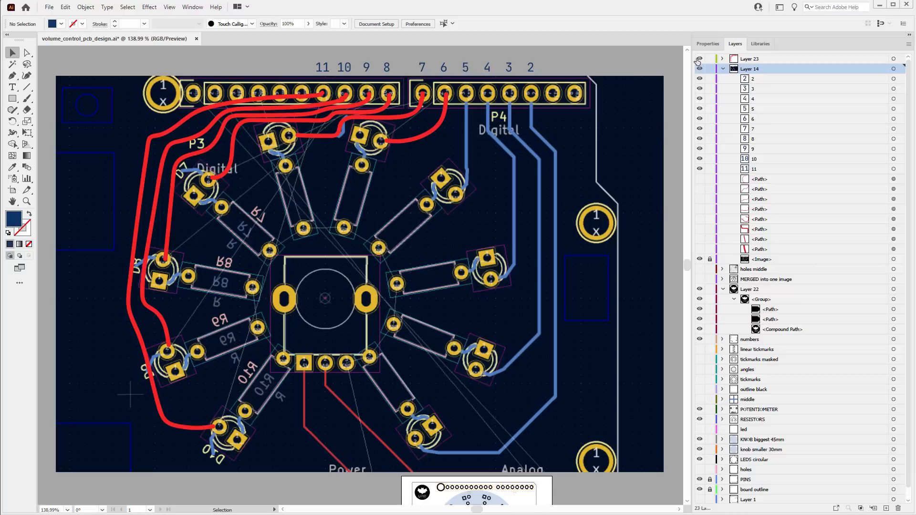
left_click(698, 68)
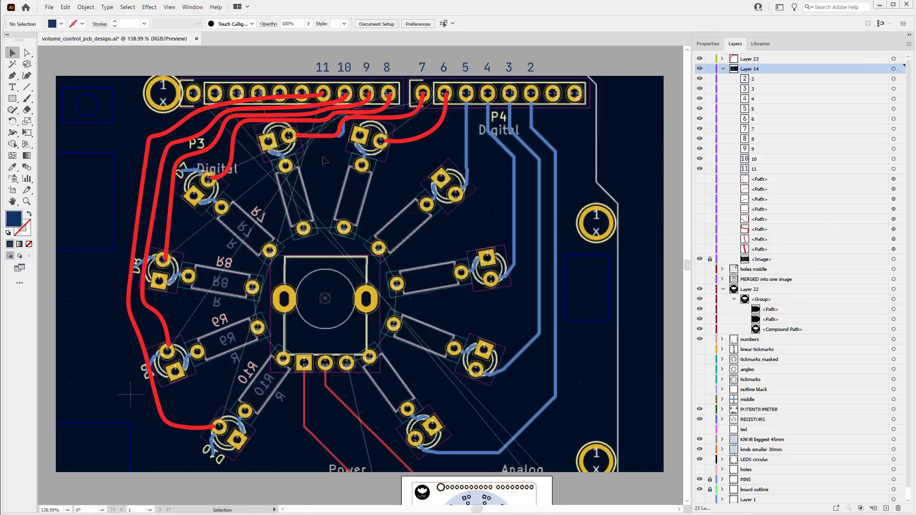
mouse_move(325, 161)
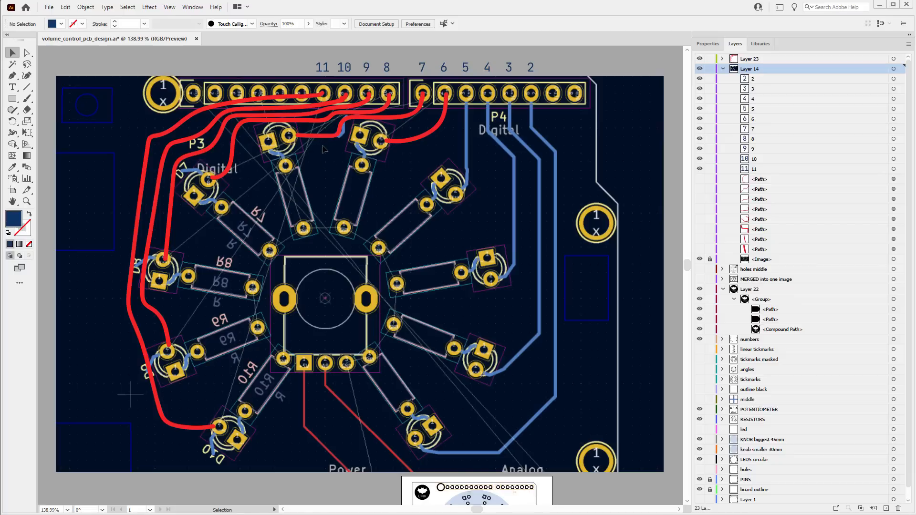
mouse_move(684, 118)
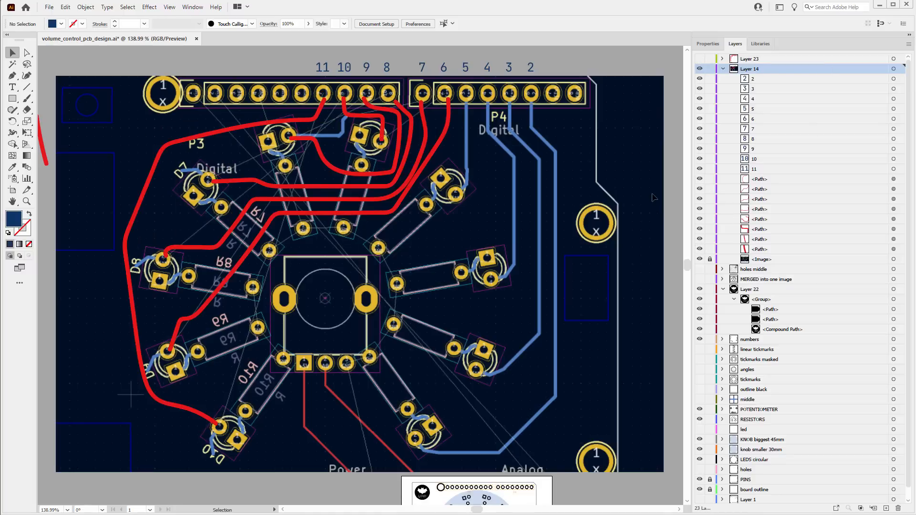
mouse_move(474, 201)
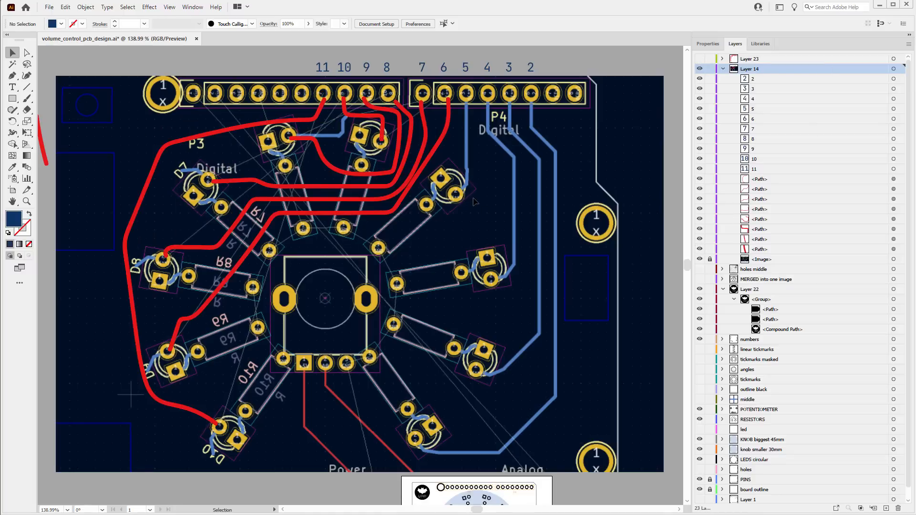
mouse_move(461, 219)
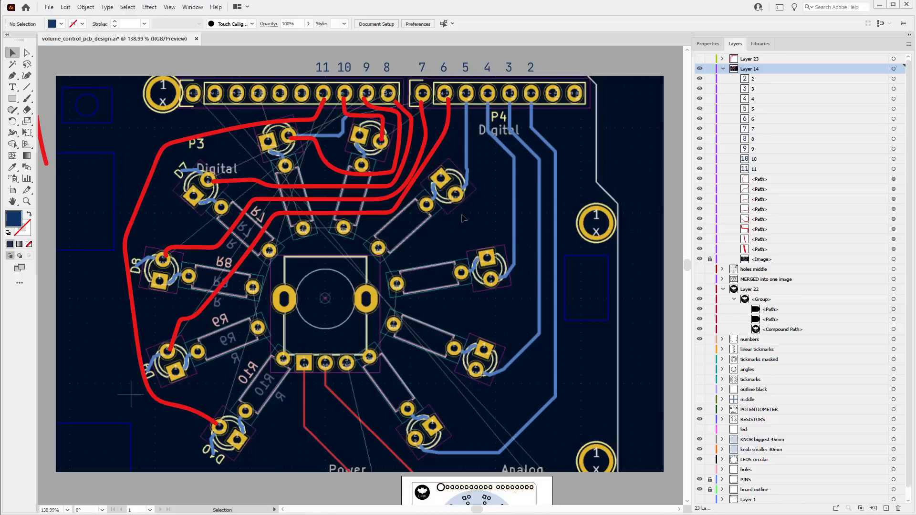
mouse_move(461, 123)
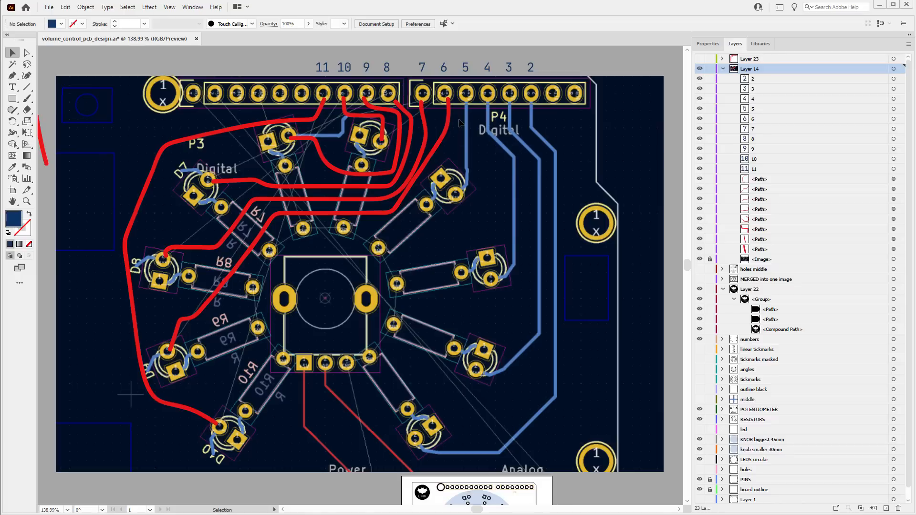
mouse_move(424, 348)
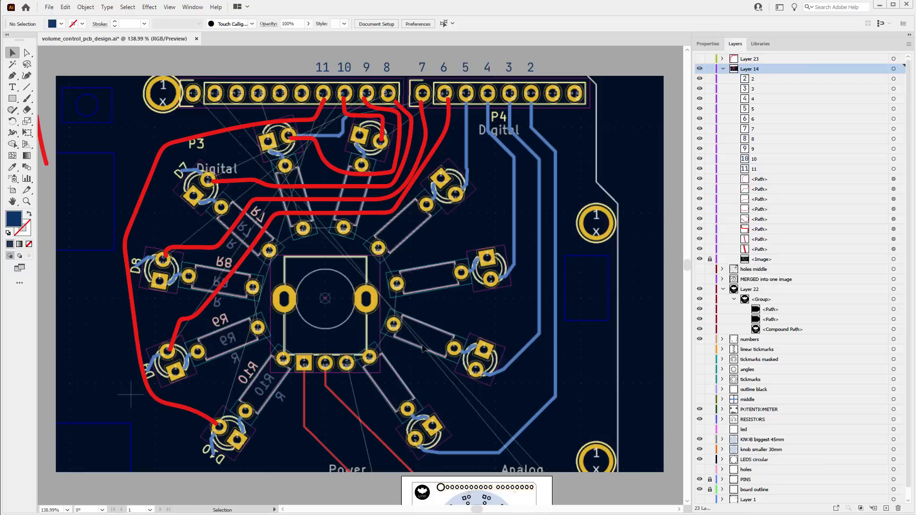
mouse_move(625, 246)
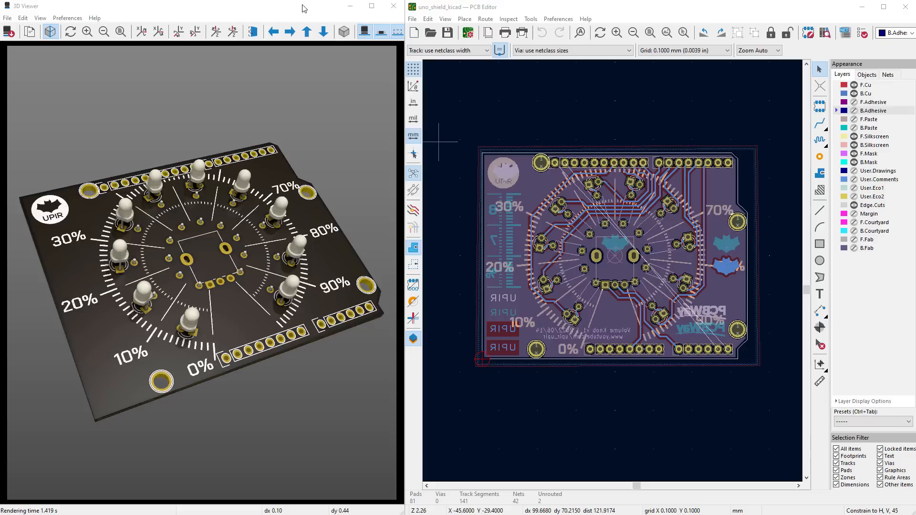
mouse_move(379, 166)
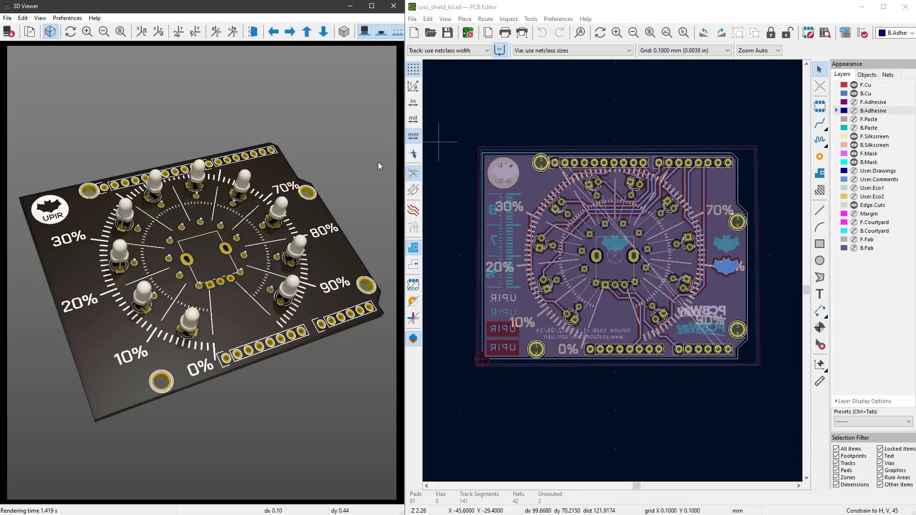
mouse_move(366, 148)
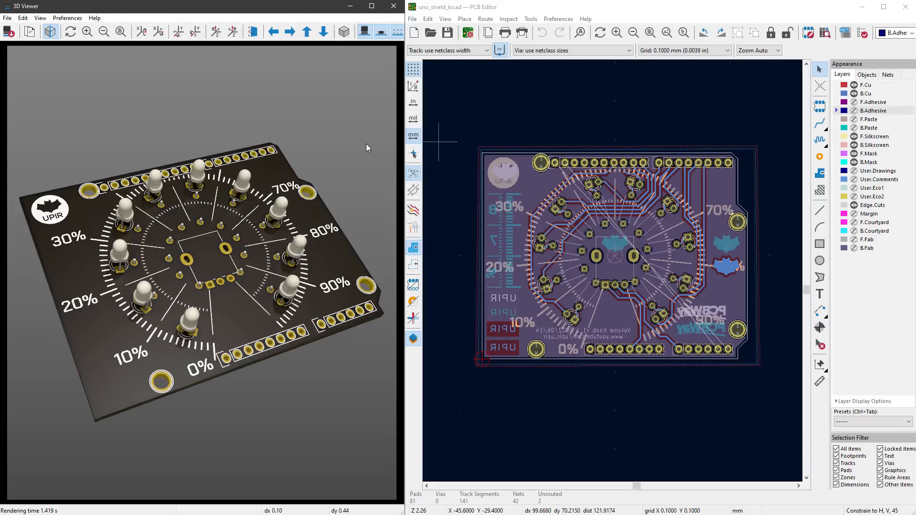
mouse_move(252, 32)
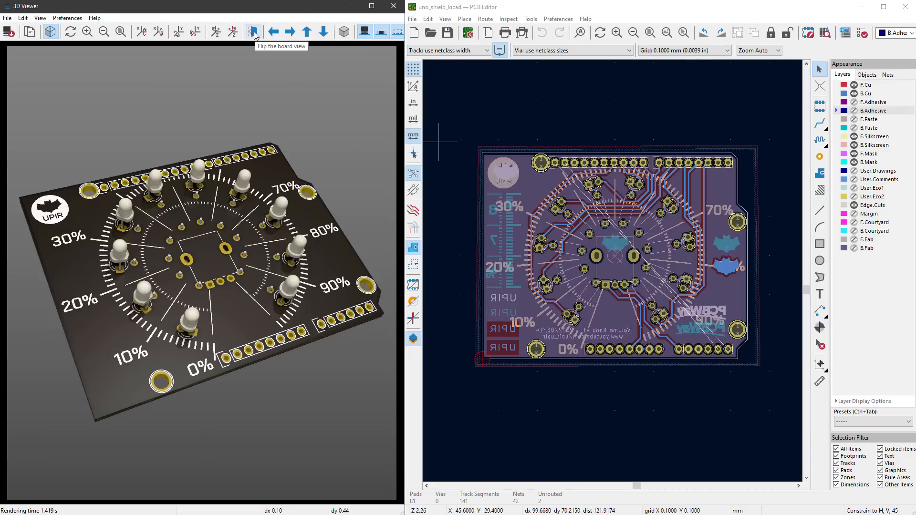
Step: Flip the 3D view to inspect the board's underside, then open the Gerber Plot dialog
left_click(253, 32)
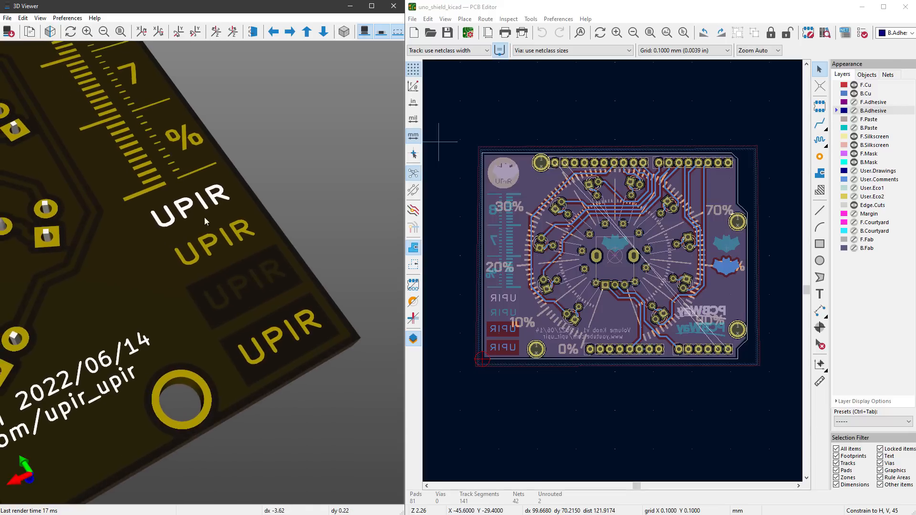
mouse_move(243, 302)
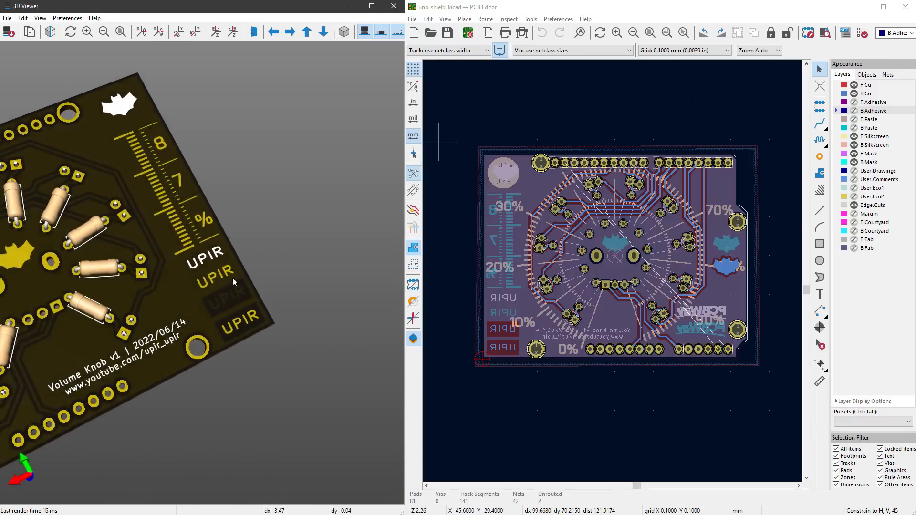
left_click(8, 19)
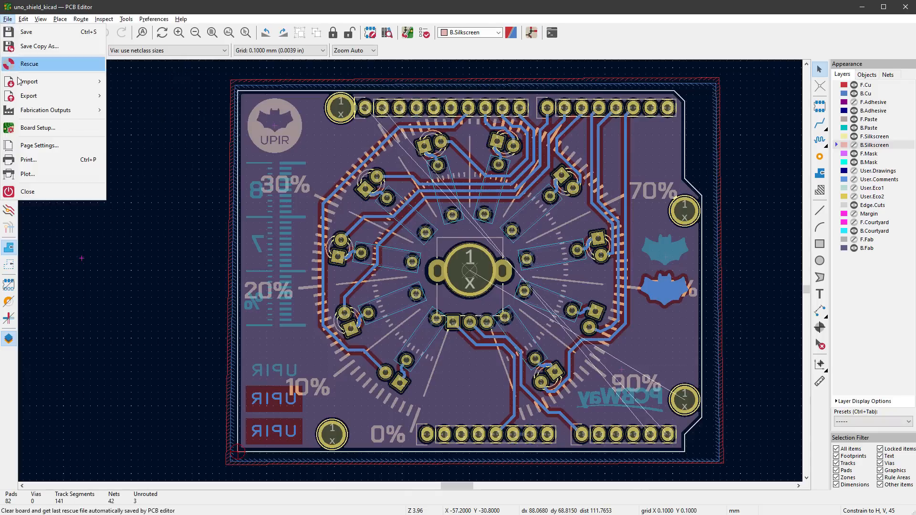
left_click(28, 173)
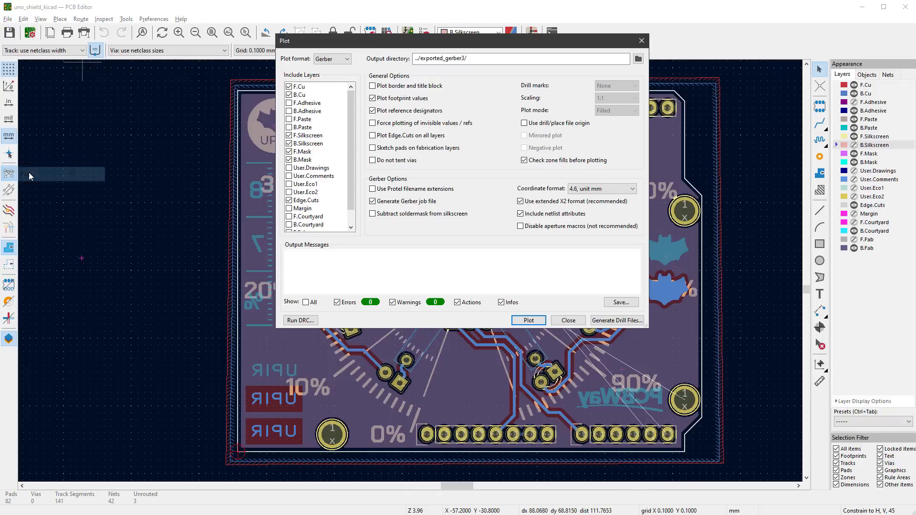
mouse_move(450, 235)
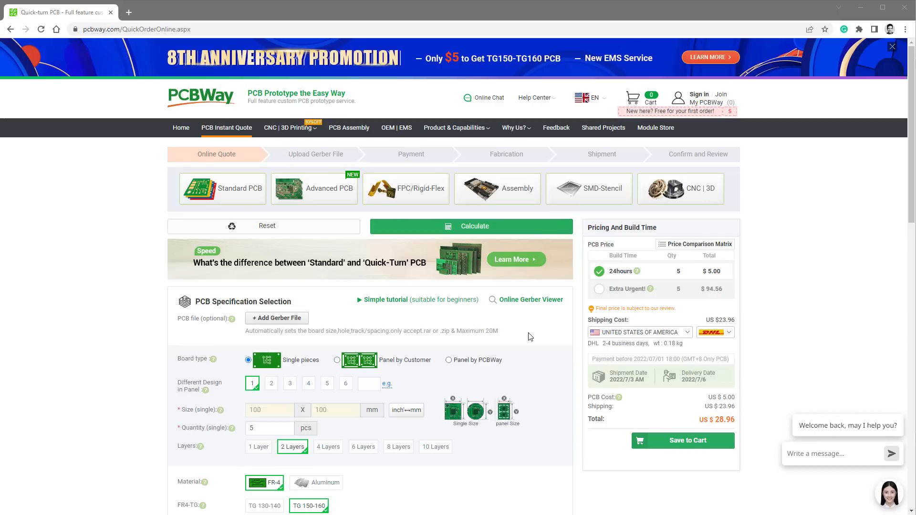
Step: Upload exported_gerber3.zip as the Gerber file and choose Black solder mask
left_click(276, 318)
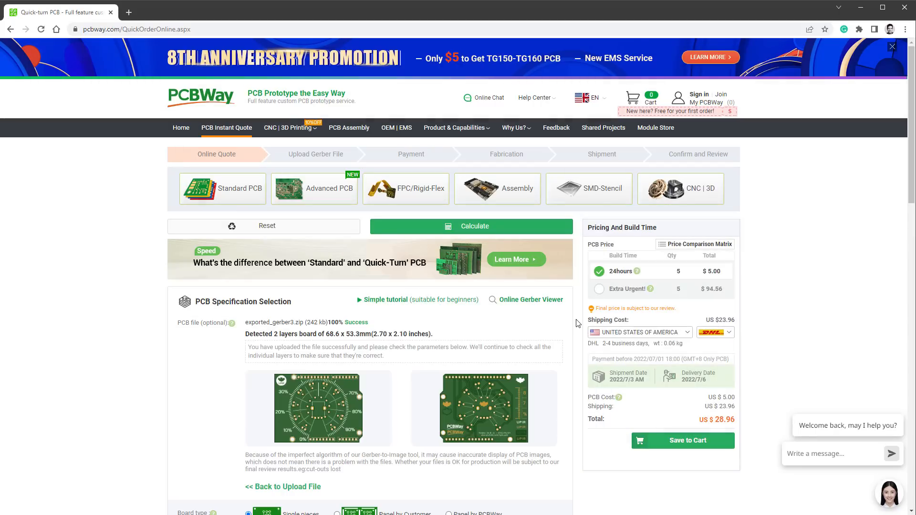
scroll("down", 3)
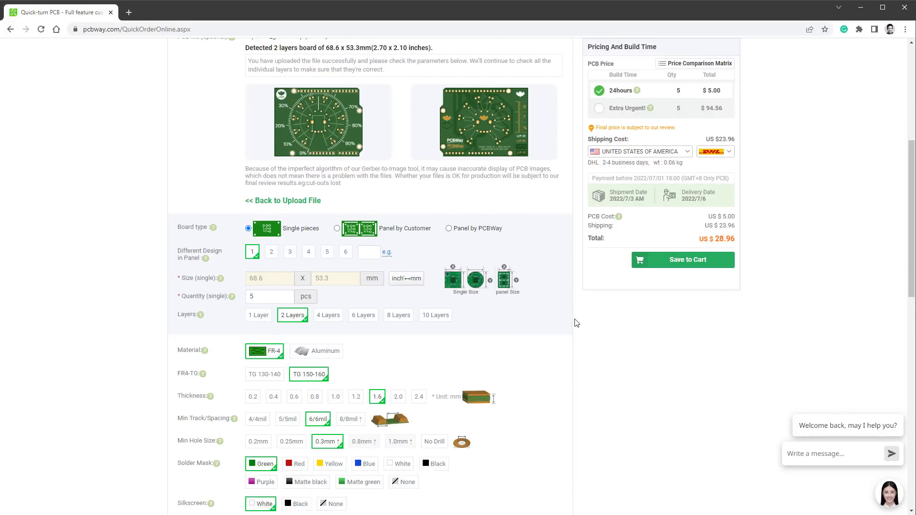
scroll("down", 3)
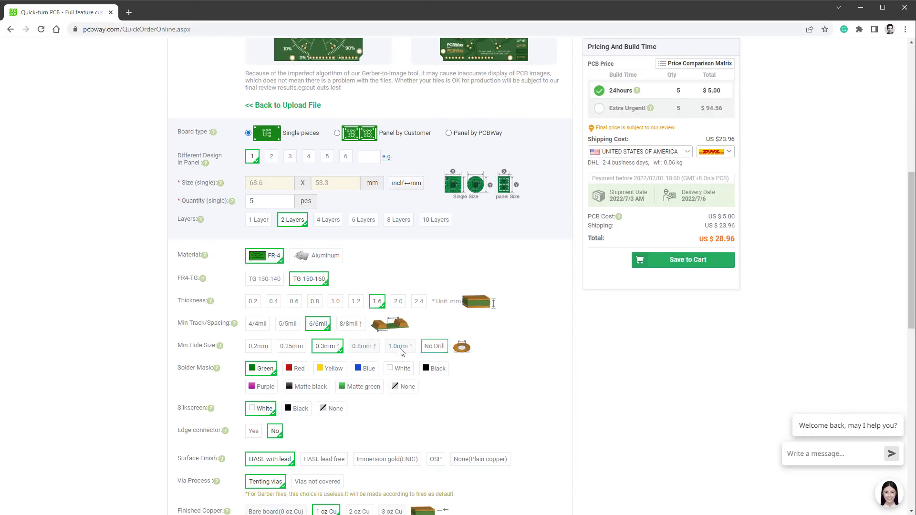
left_click(435, 368)
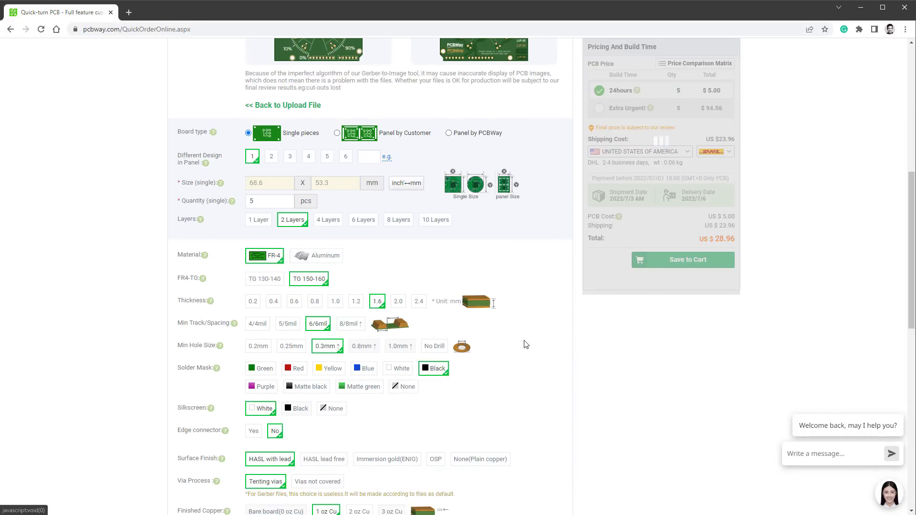